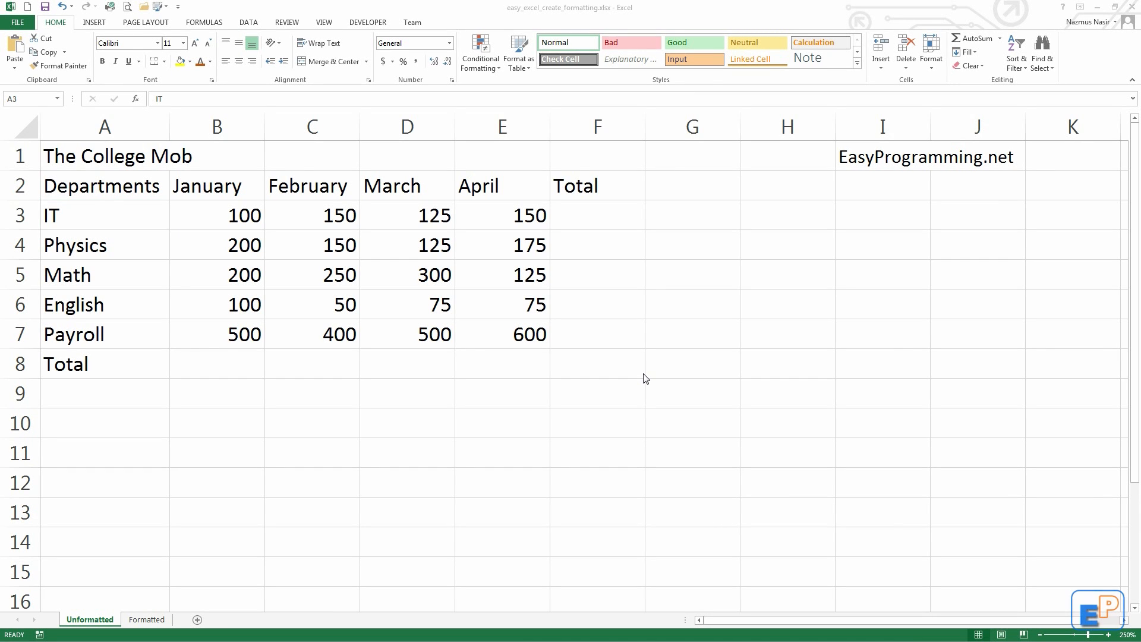
{"action": "mouse_move", "coordinate": [258, 265]}
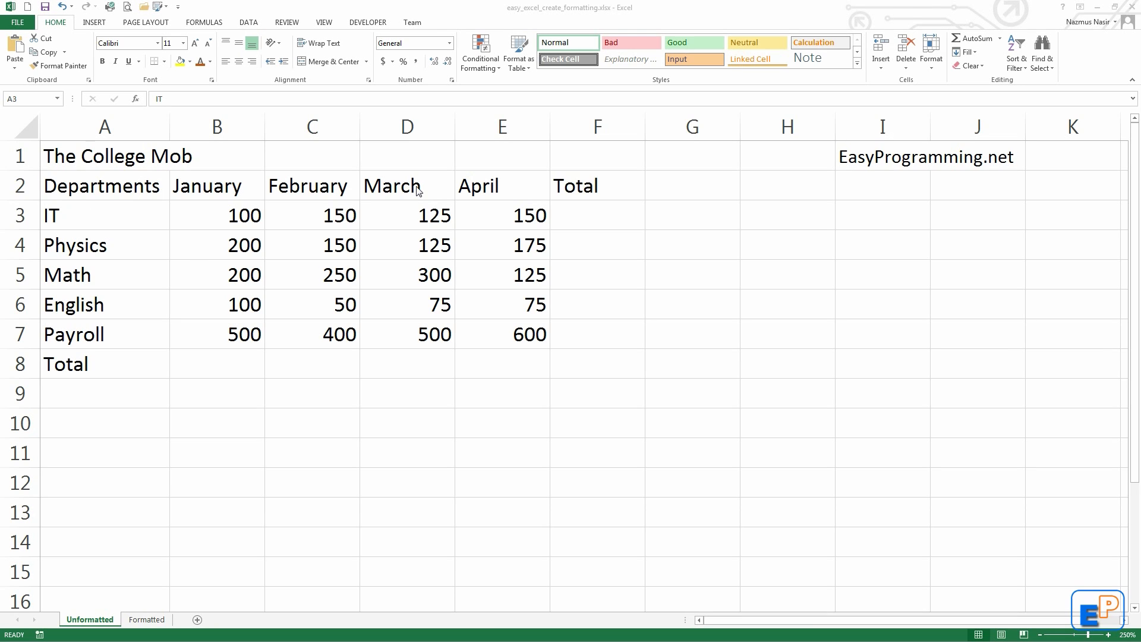
{"action": "mouse_move", "coordinate": [599, 269]}
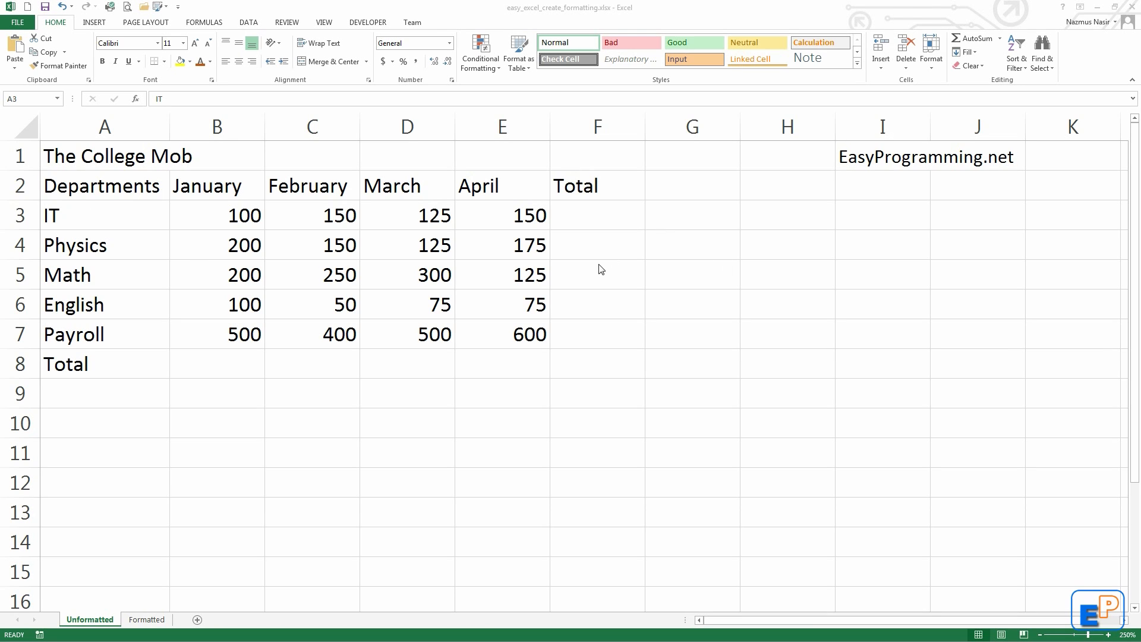
{"action": "mouse_move", "coordinate": [598, 284]}
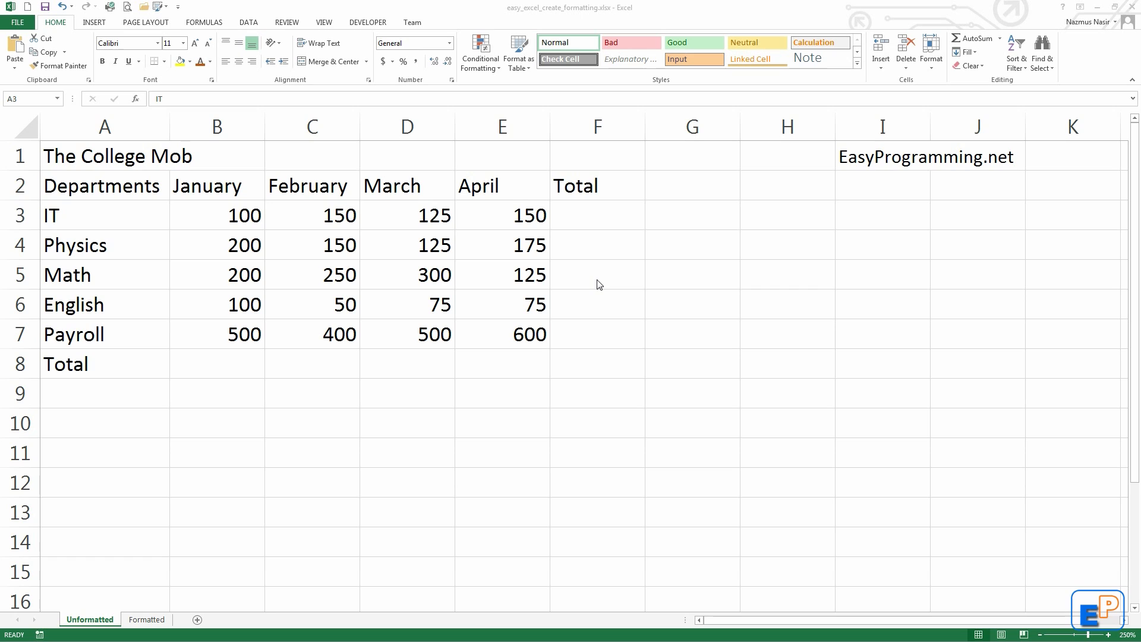
{"action": "mouse_move", "coordinate": [693, 218]}
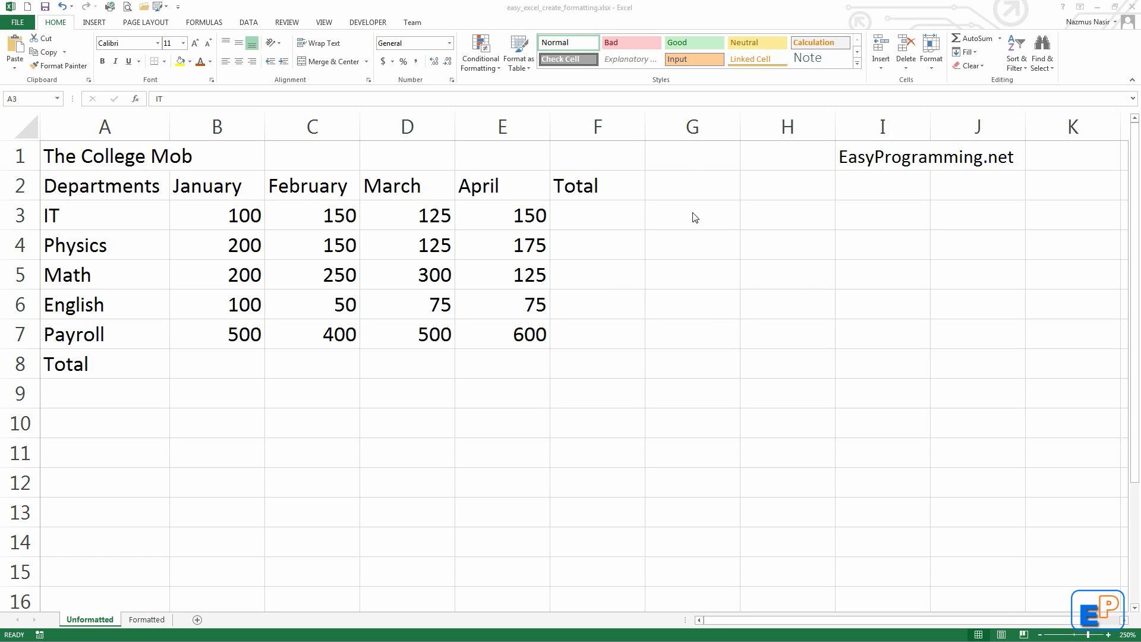
{"action": "mouse_move", "coordinate": [410, 212]}
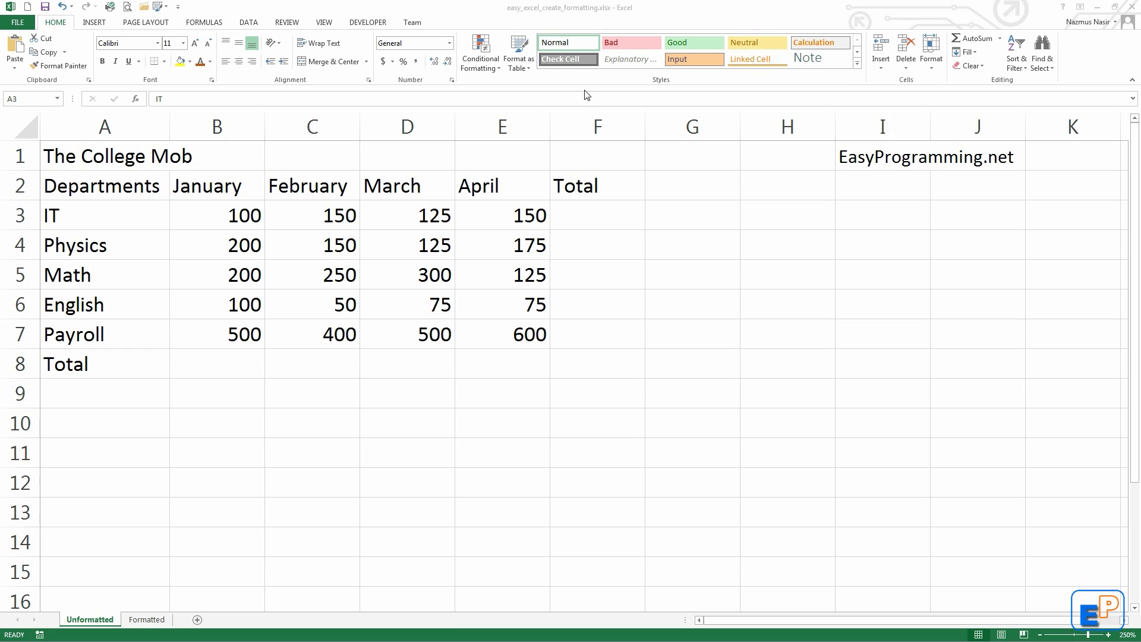
Colour the Departments heading text Orange, Accent 2, Darker 25%
{"action": "left_click", "coordinate": [104, 216]}
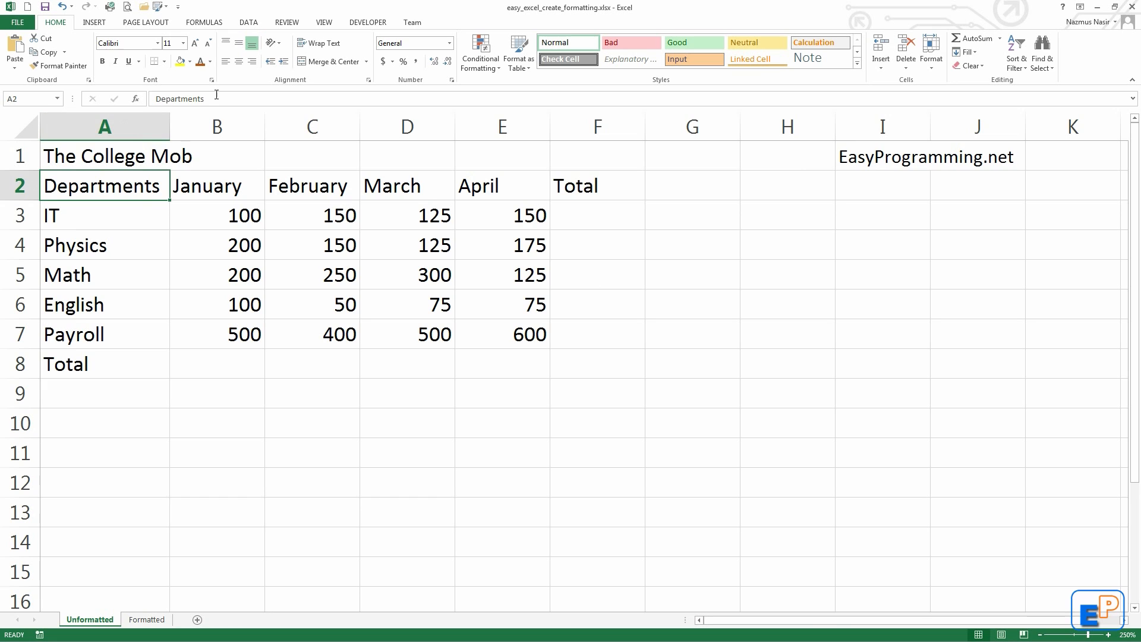
{"action": "left_click", "coordinate": [212, 61]}
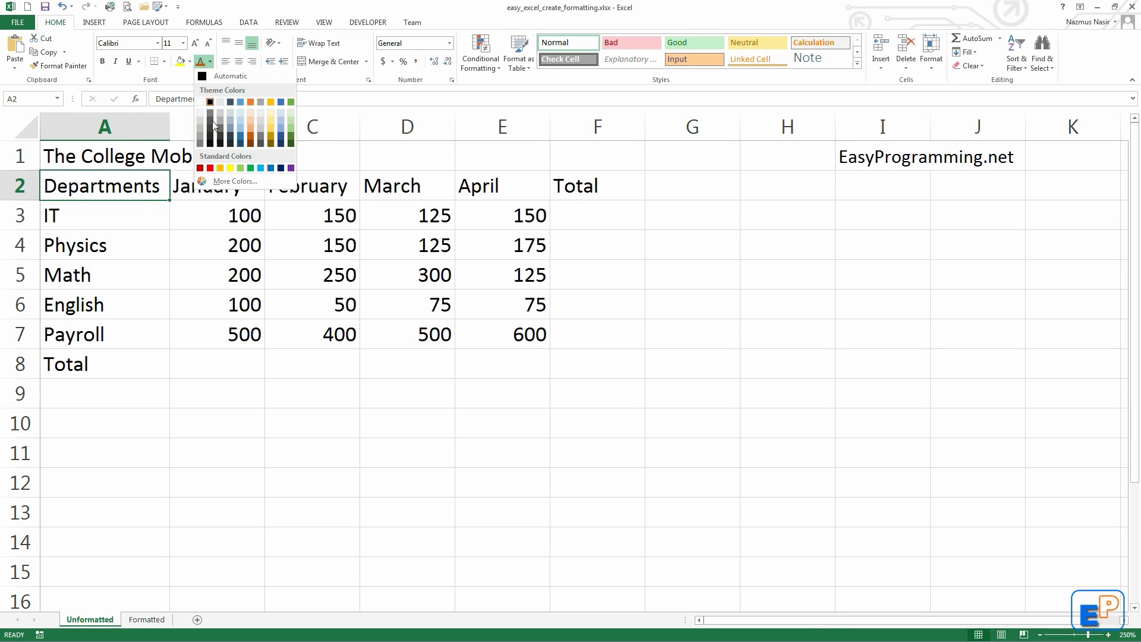
{"action": "left_click", "coordinate": [251, 140]}
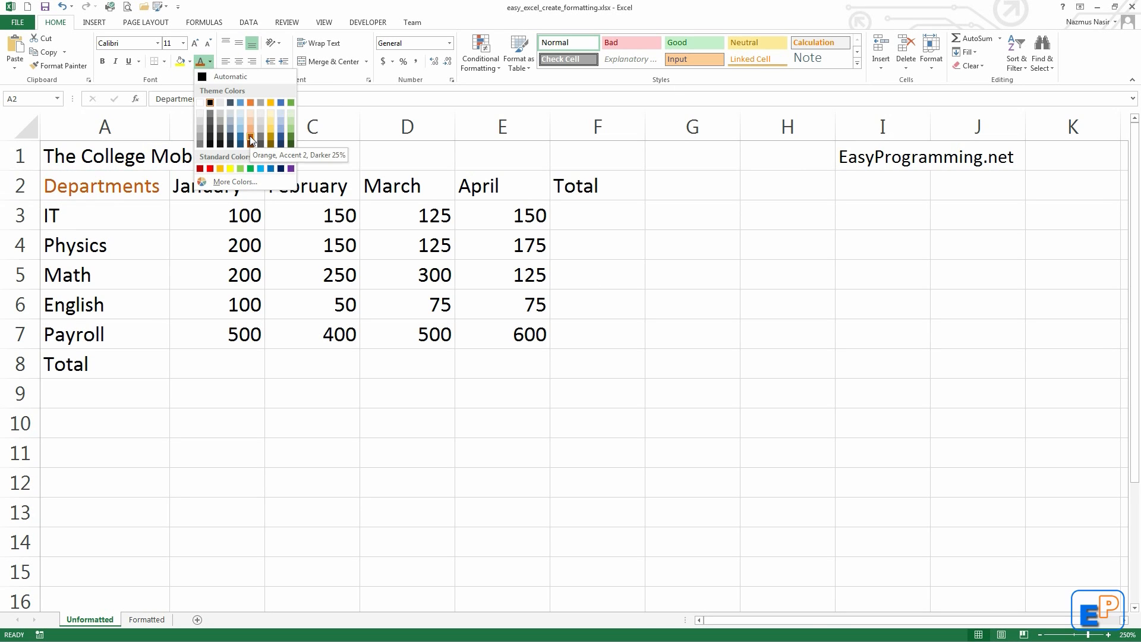
{"action": "left_click", "coordinate": [251, 138]}
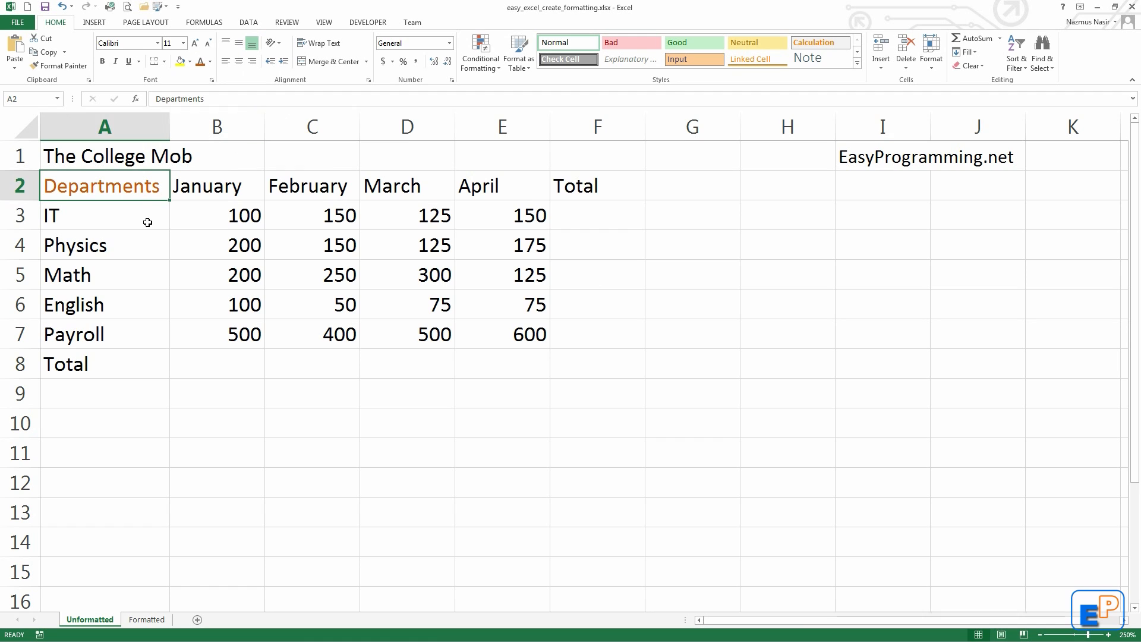
{"action": "mouse_move", "coordinate": [187, 181]}
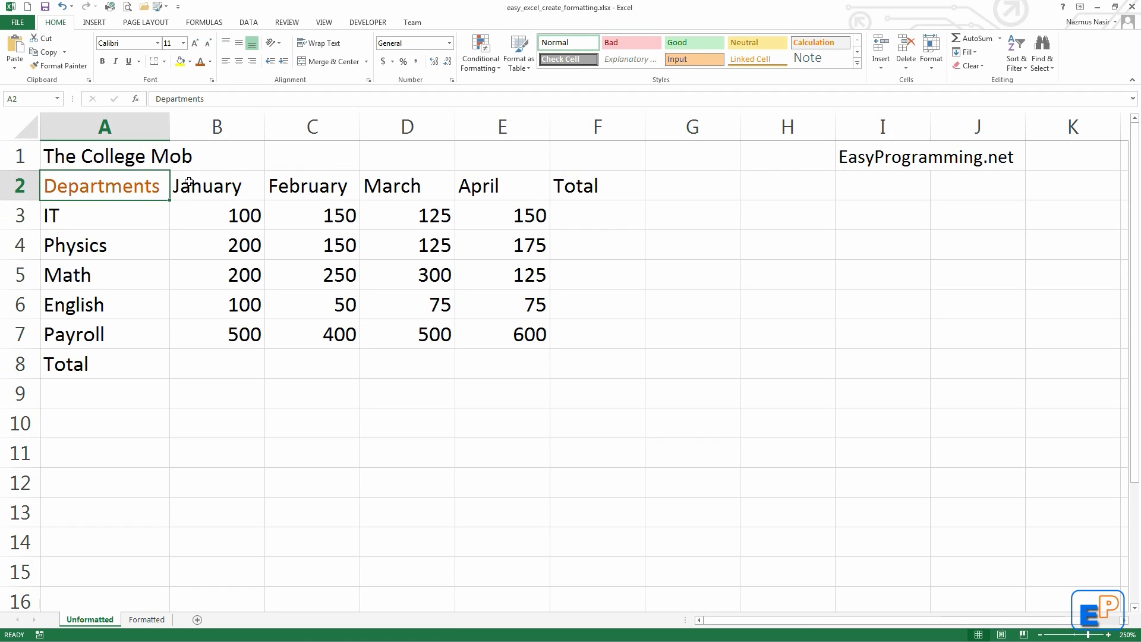
Set the Departments heading in the Georgia font
{"action": "left_click", "coordinate": [154, 43]}
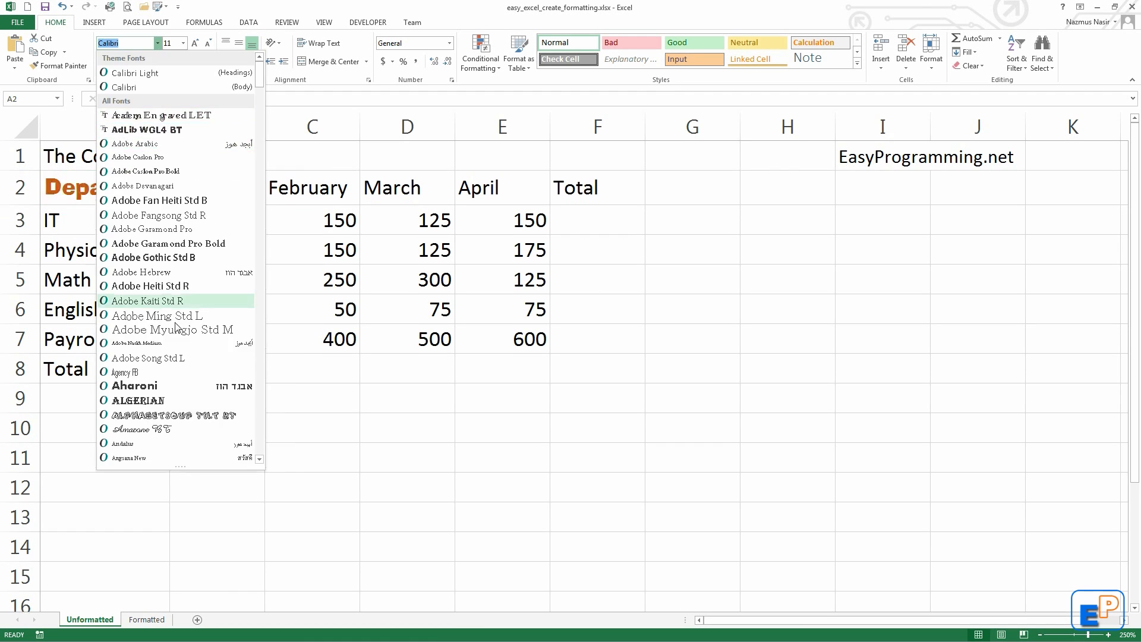
{"action": "scroll", "scroll_direction": "down", "scroll_amount": 3}
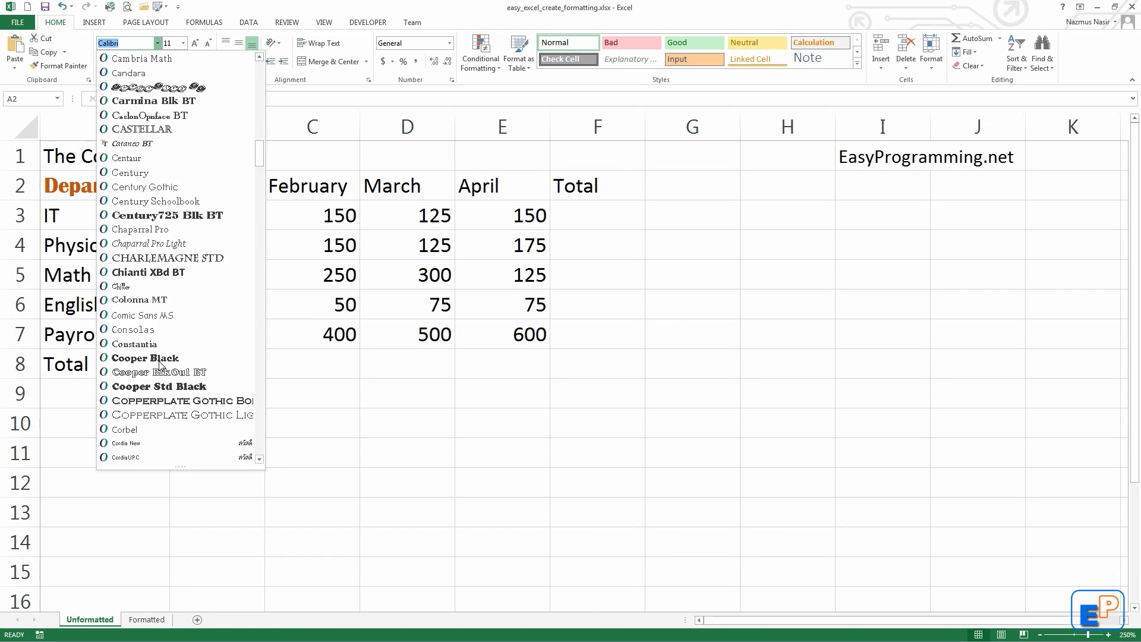
{"action": "scroll", "scroll_direction": "down", "scroll_amount": 3}
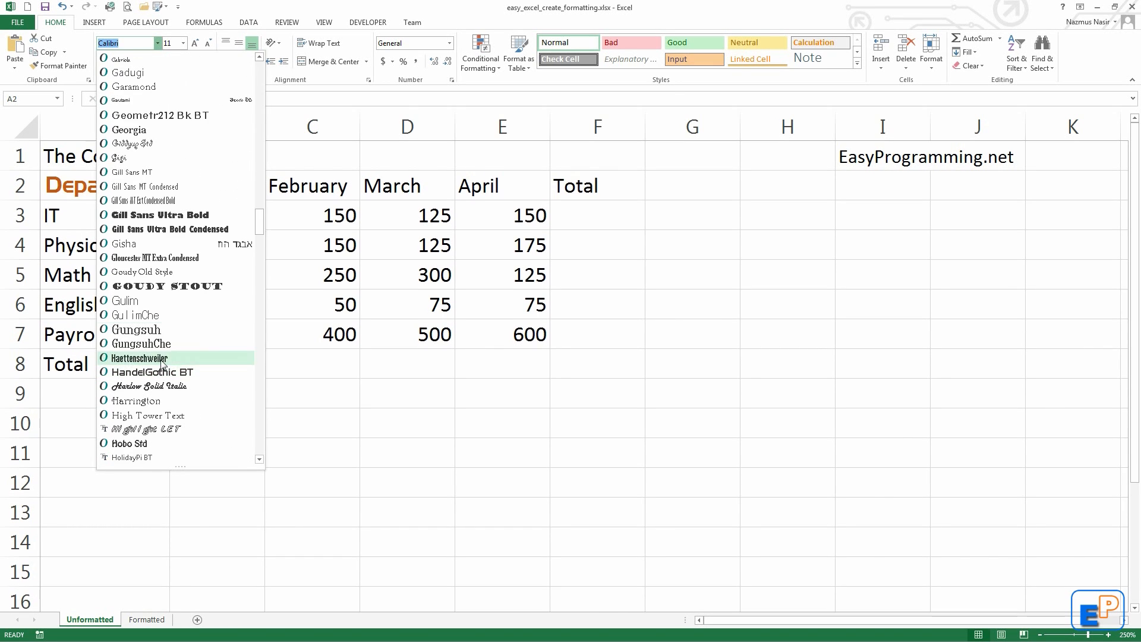
{"action": "mouse_move", "coordinate": [150, 229]}
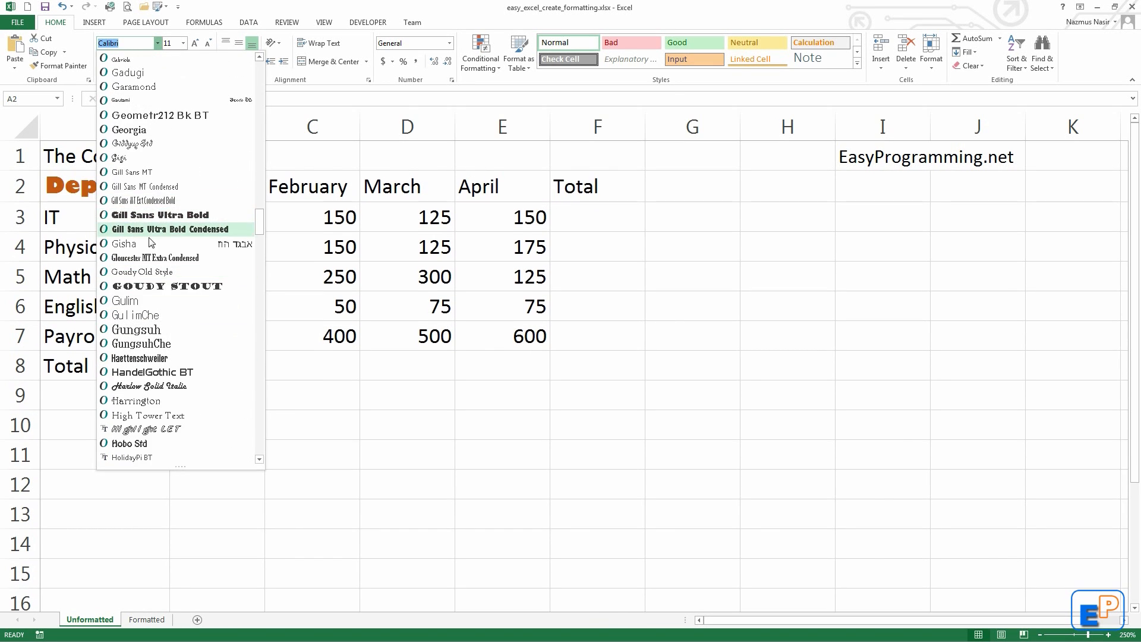
{"action": "left_click", "coordinate": [128, 130]}
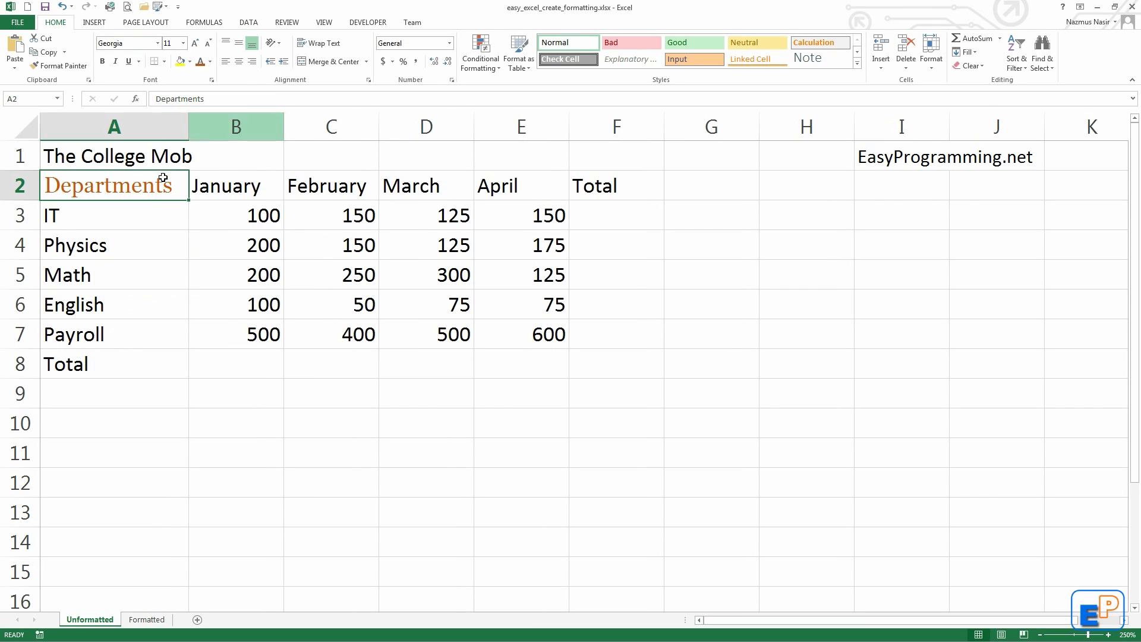
{"action": "mouse_move", "coordinate": [125, 181]}
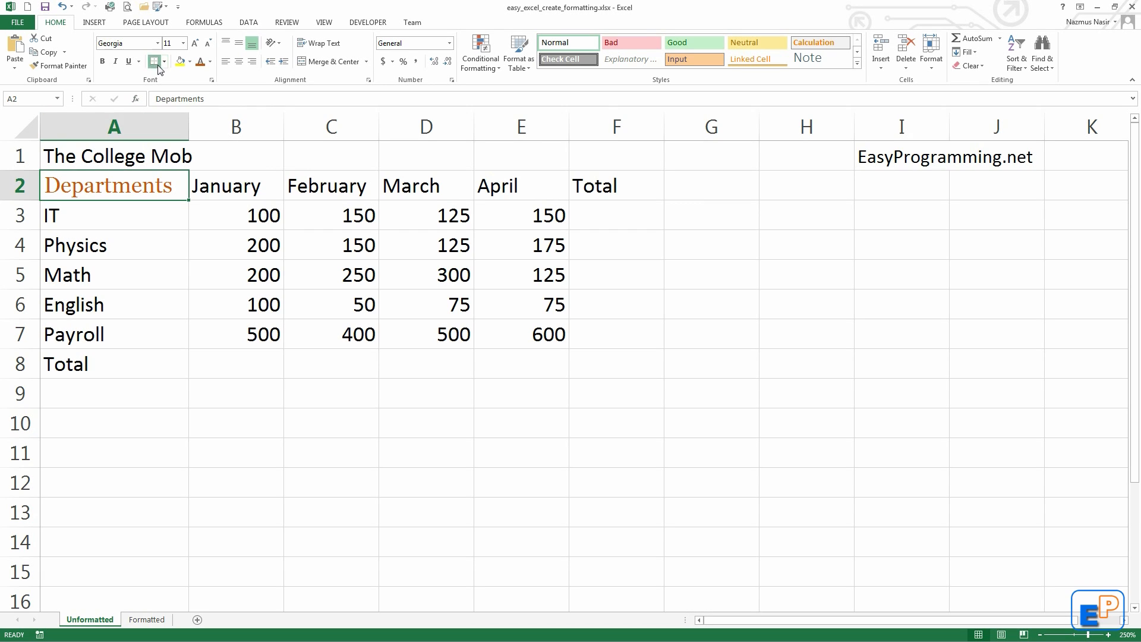
Give the Departments heading orange top and bottom borders via More Borders
{"action": "left_click", "coordinate": [153, 61]}
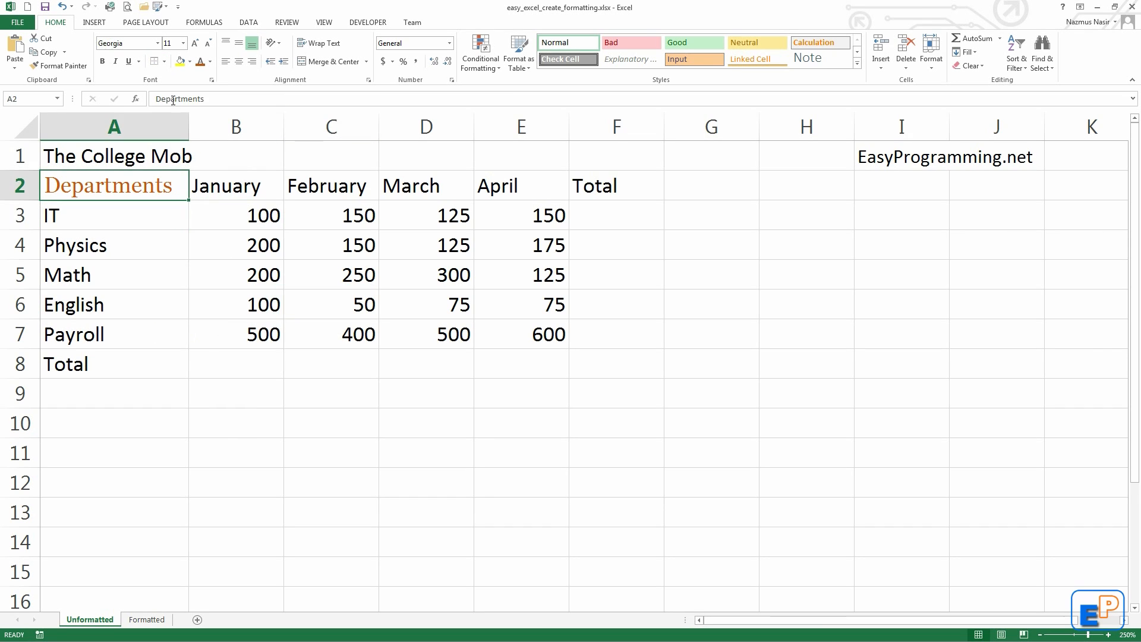
{"action": "left_click", "coordinate": [156, 60]}
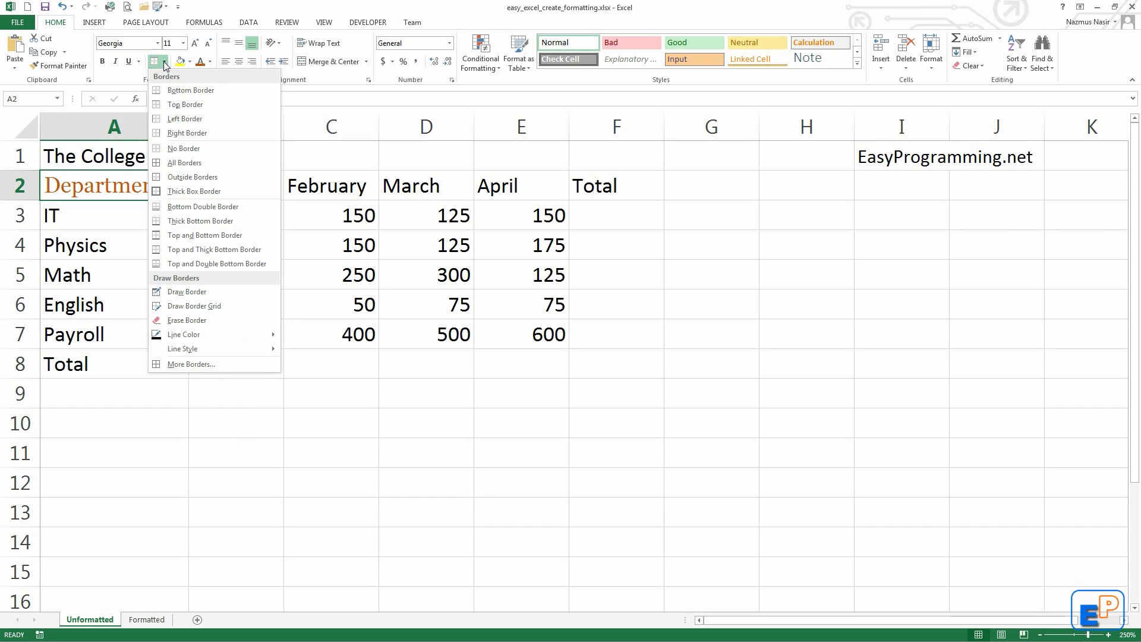
{"action": "left_click", "coordinate": [192, 364]}
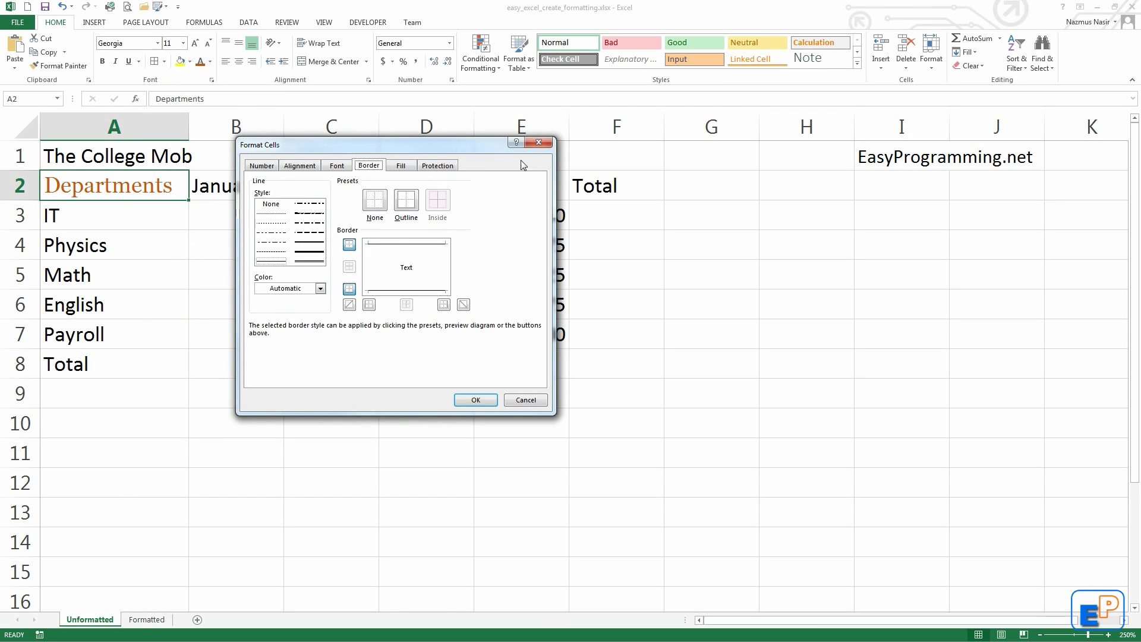
{"action": "left_click_drag", "start_coordinate": [397, 144], "coordinate": [332, 119]}
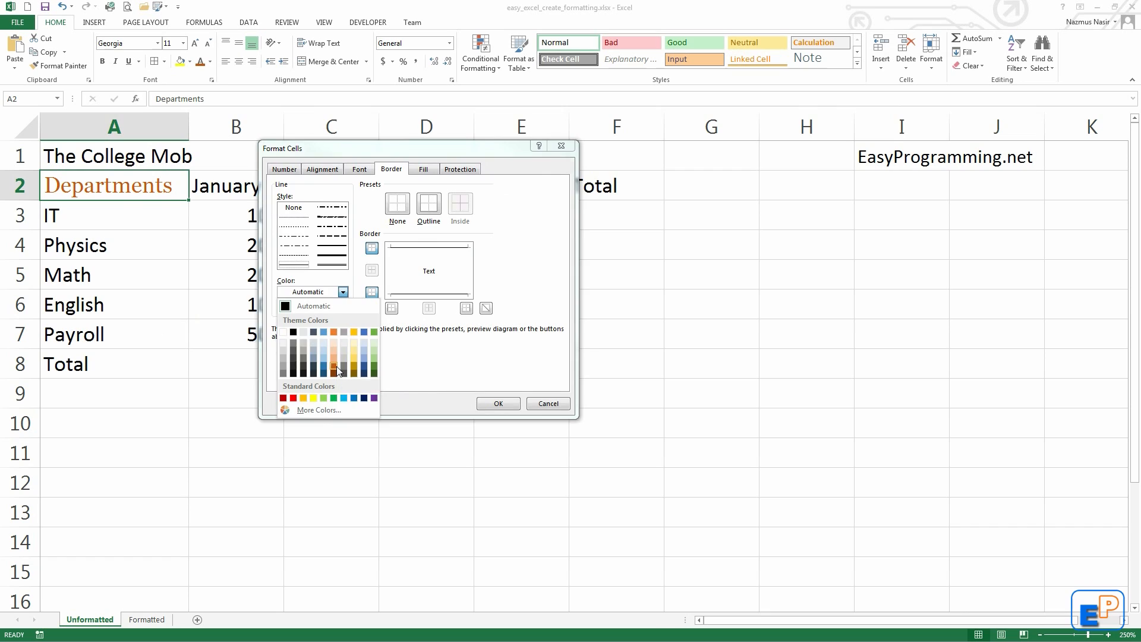
{"action": "left_click", "coordinate": [333, 367]}
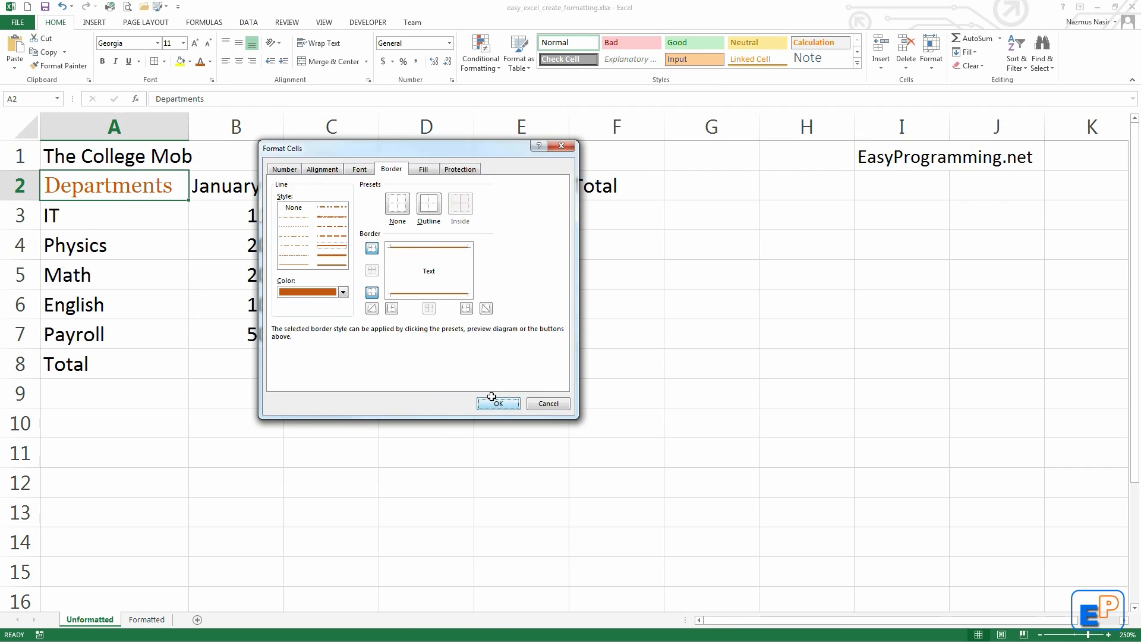
{"action": "left_click", "coordinate": [498, 403]}
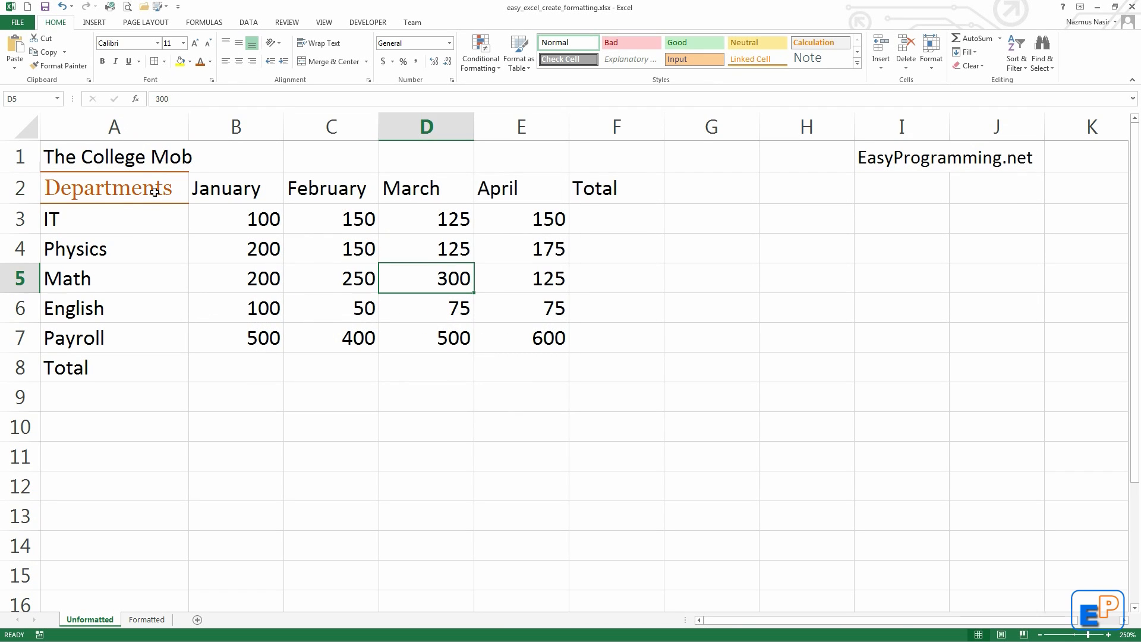
{"action": "mouse_move", "coordinate": [154, 211]}
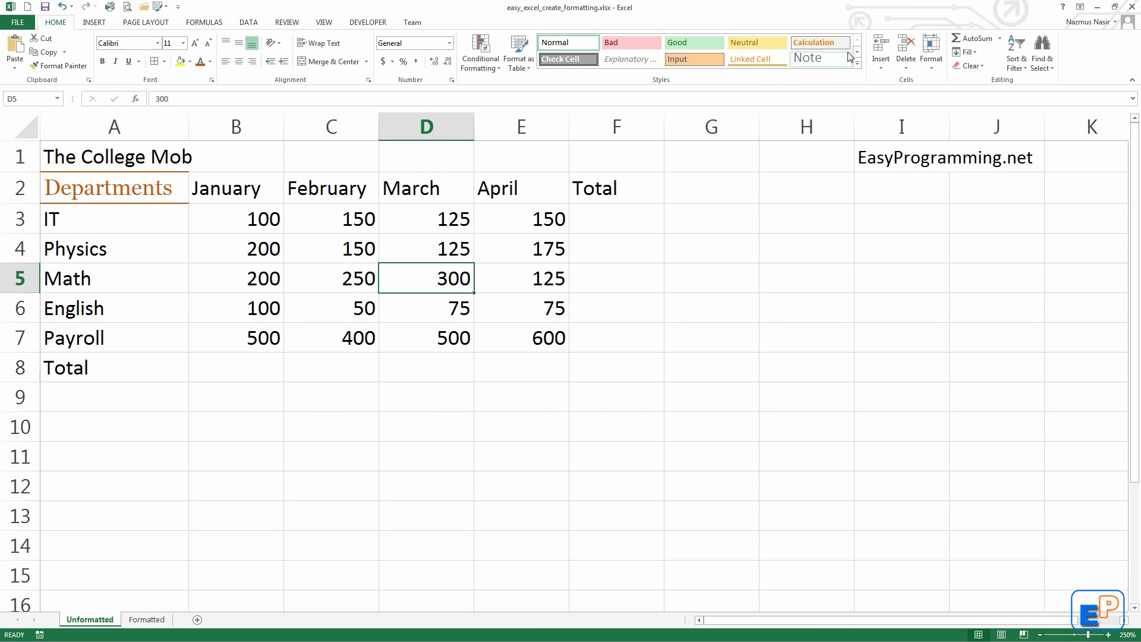
Widen column A, review the January–Total headers, then settle on the Departments cell
{"action": "left_click", "coordinate": [850, 57]}
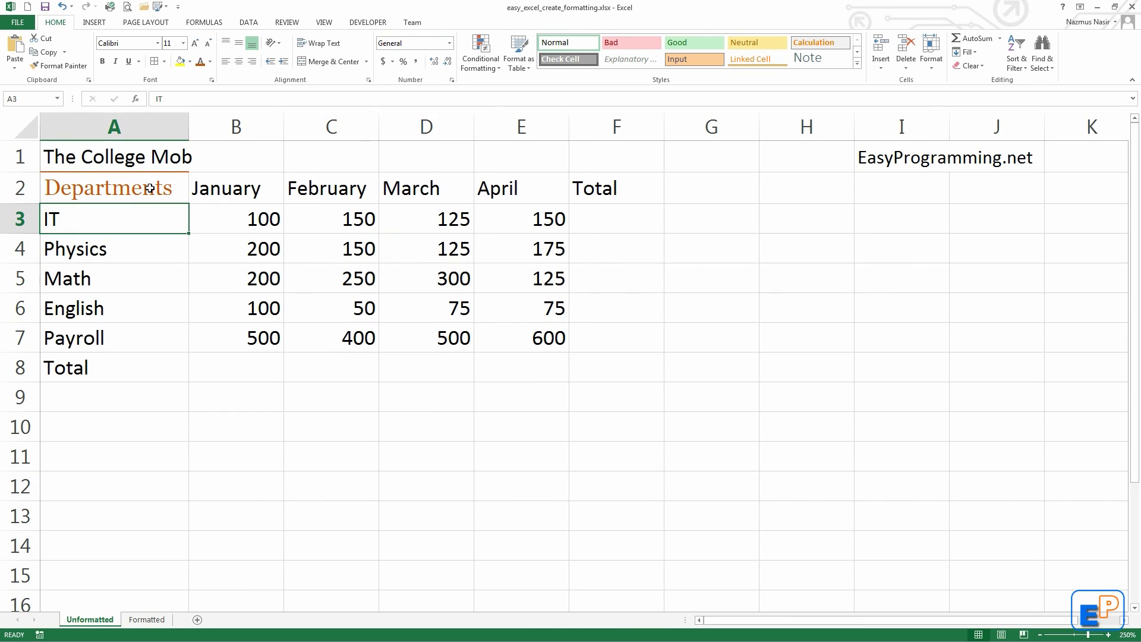
{"action": "left_click", "coordinate": [183, 42]}
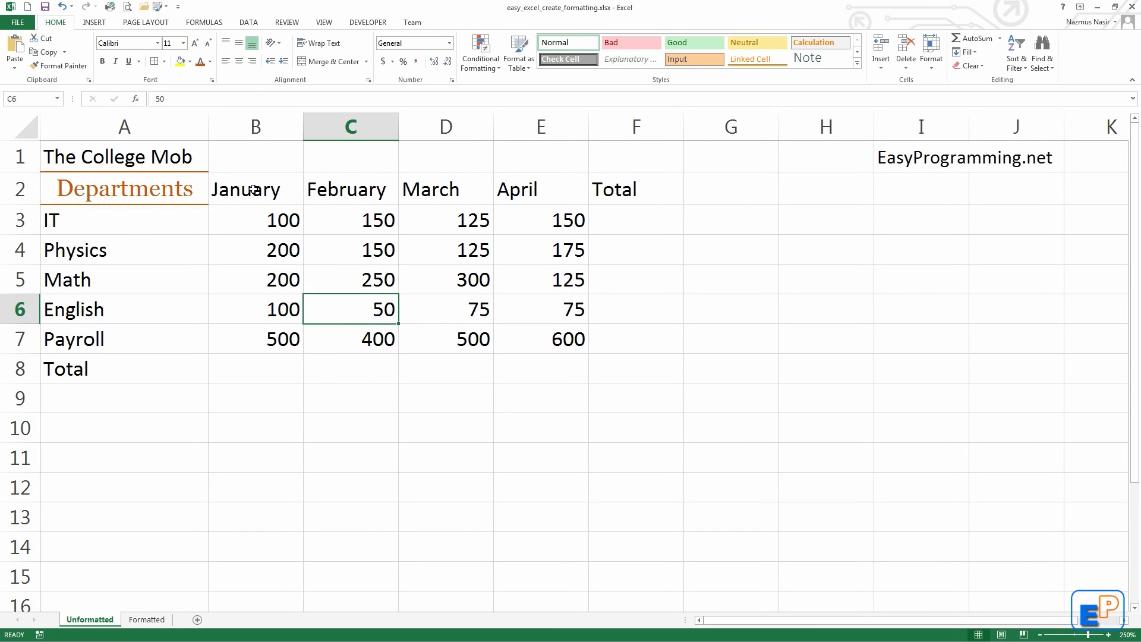
{"action": "left_click_drag", "start_coordinate": [254, 189], "coordinate": [635, 189]}
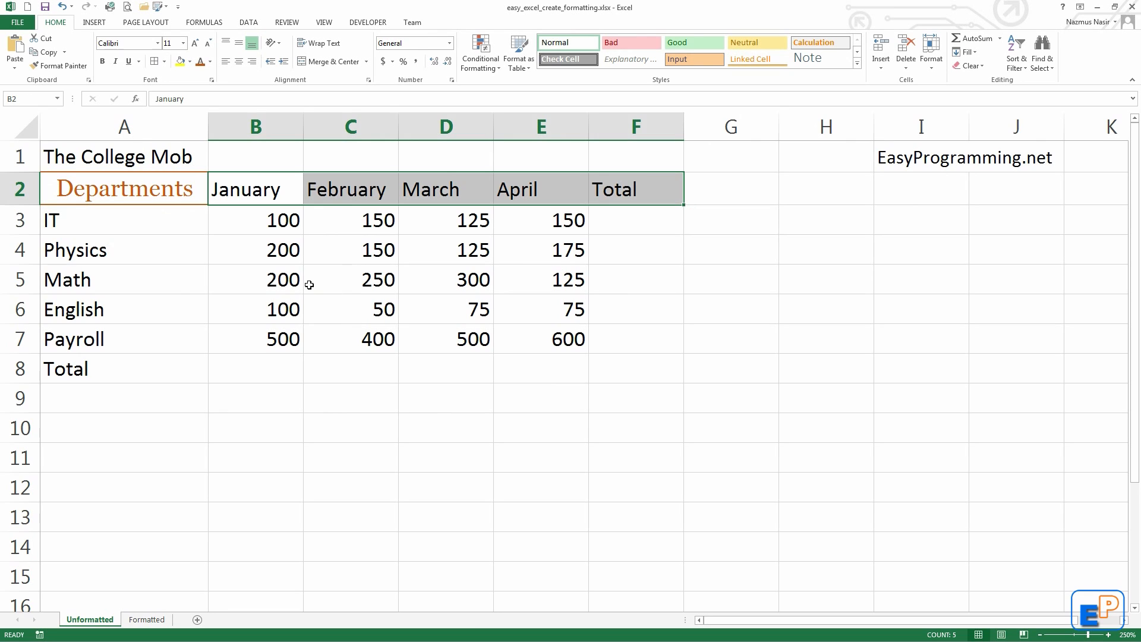
{"action": "mouse_move", "coordinate": [199, 264]}
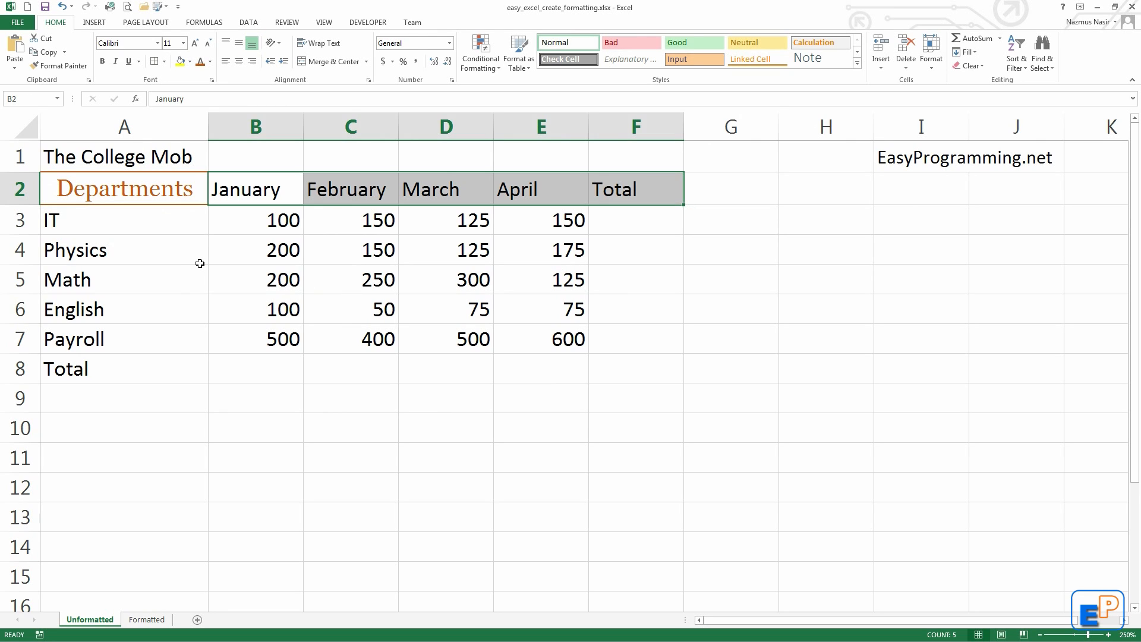
{"action": "mouse_move", "coordinate": [193, 287]}
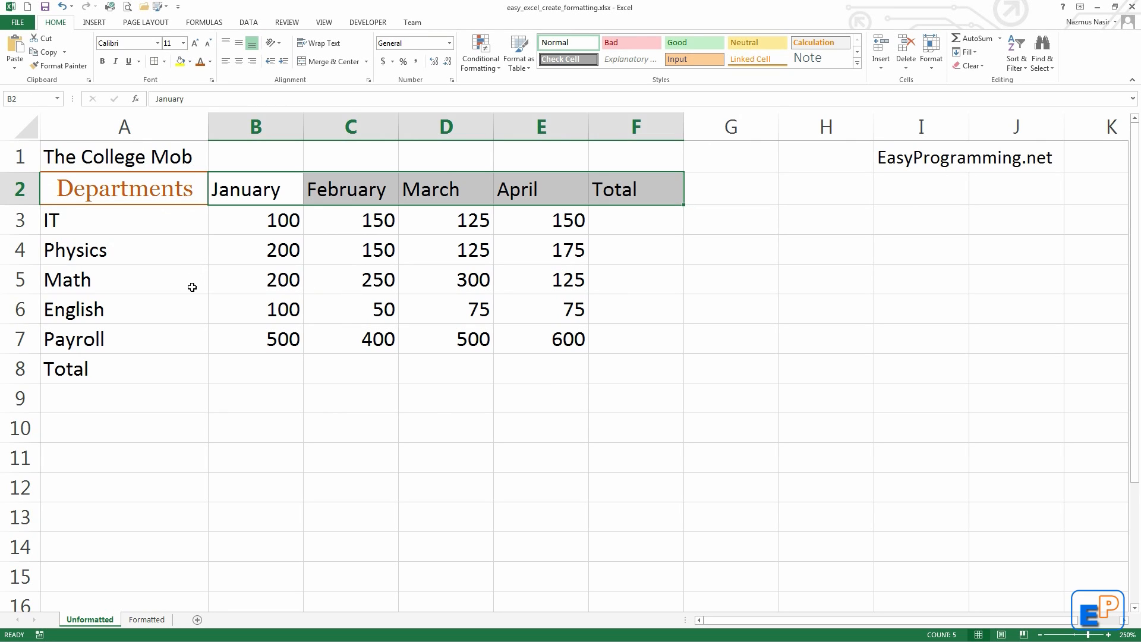
{"action": "mouse_move", "coordinate": [154, 291]}
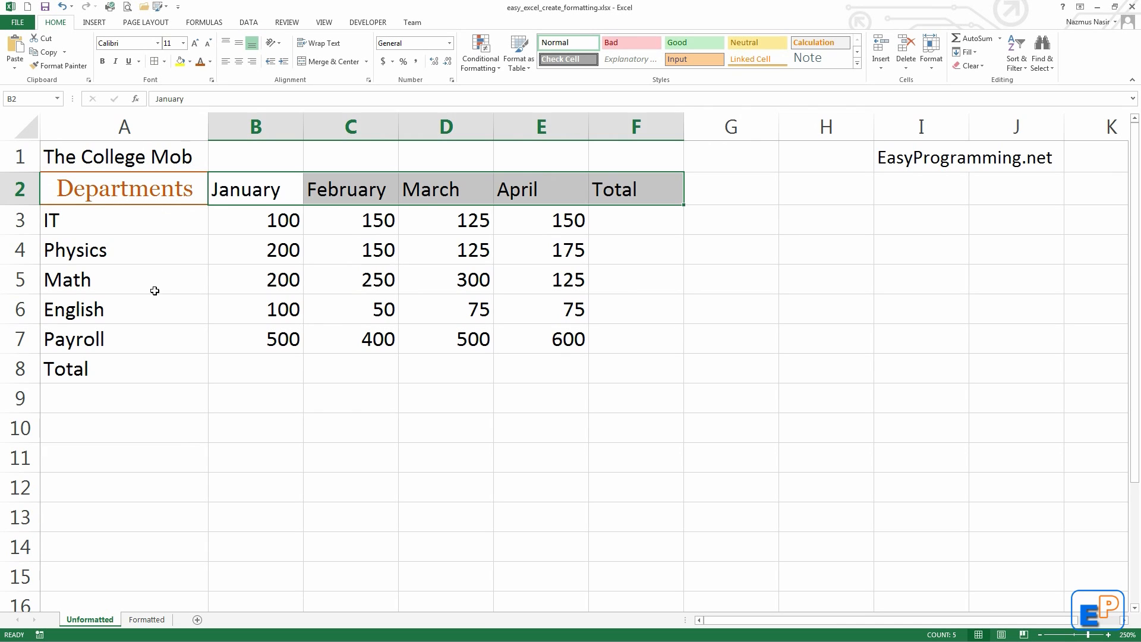
{"action": "left_click", "coordinate": [254, 220]}
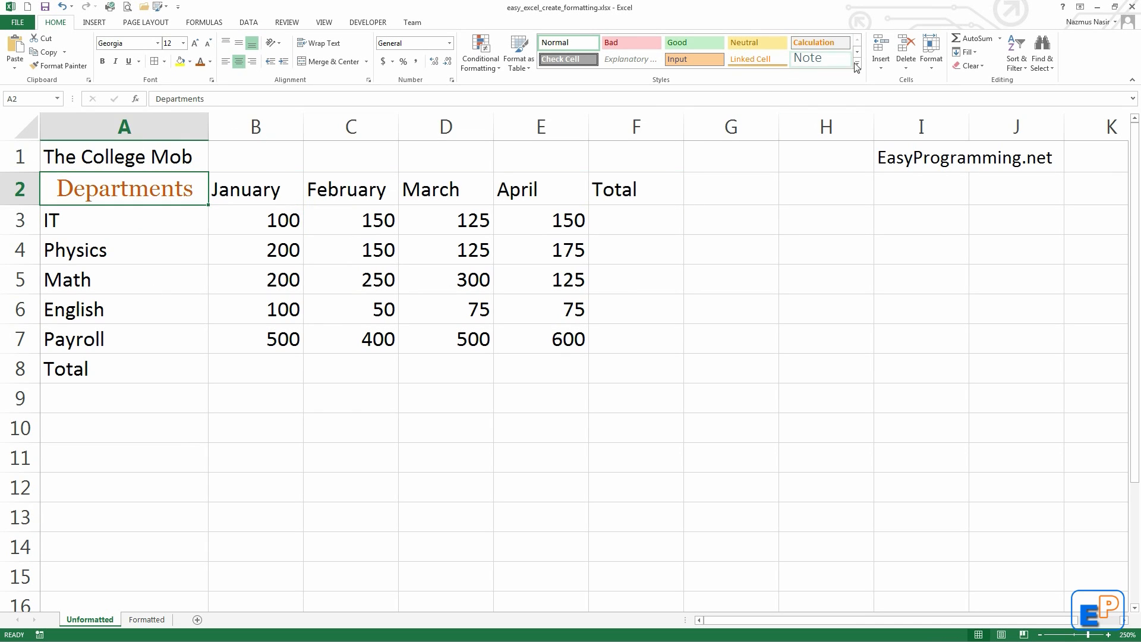
Create a new cell style named 'Column Title' from the Departments heading's formatting
{"action": "left_click", "coordinate": [856, 66]}
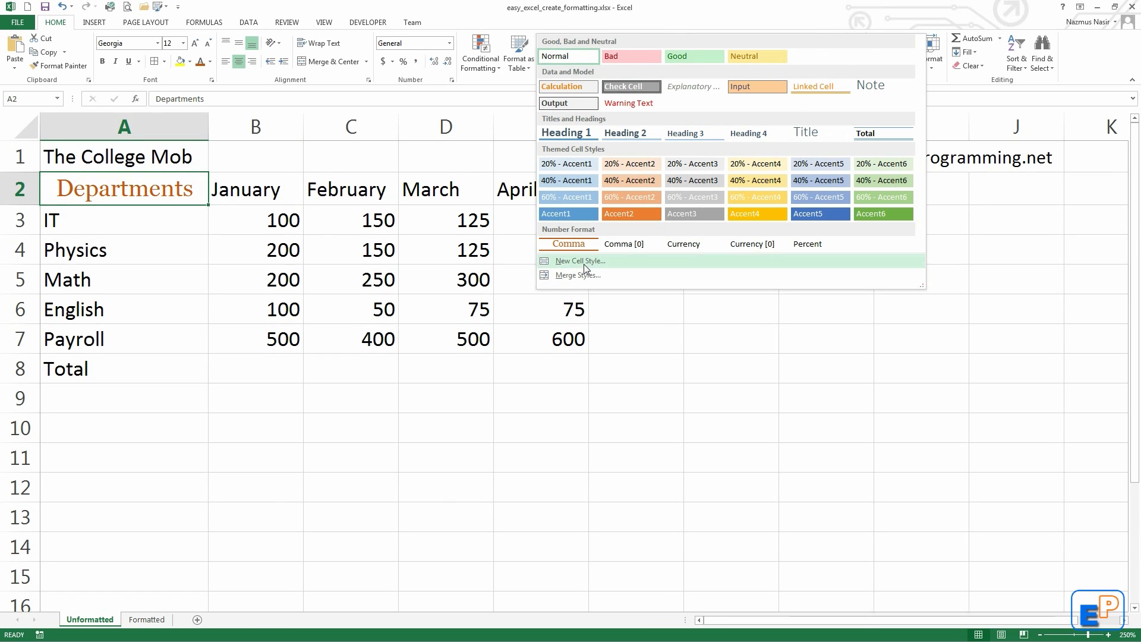
{"action": "left_click", "coordinate": [579, 260]}
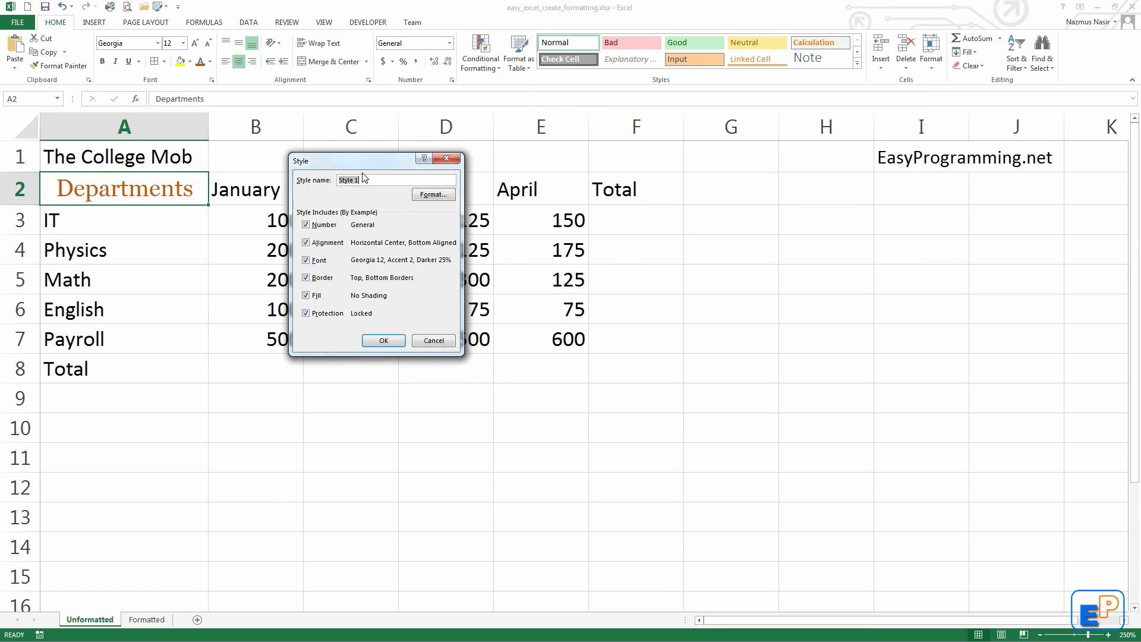
{"action": "mouse_move", "coordinate": [374, 180]}
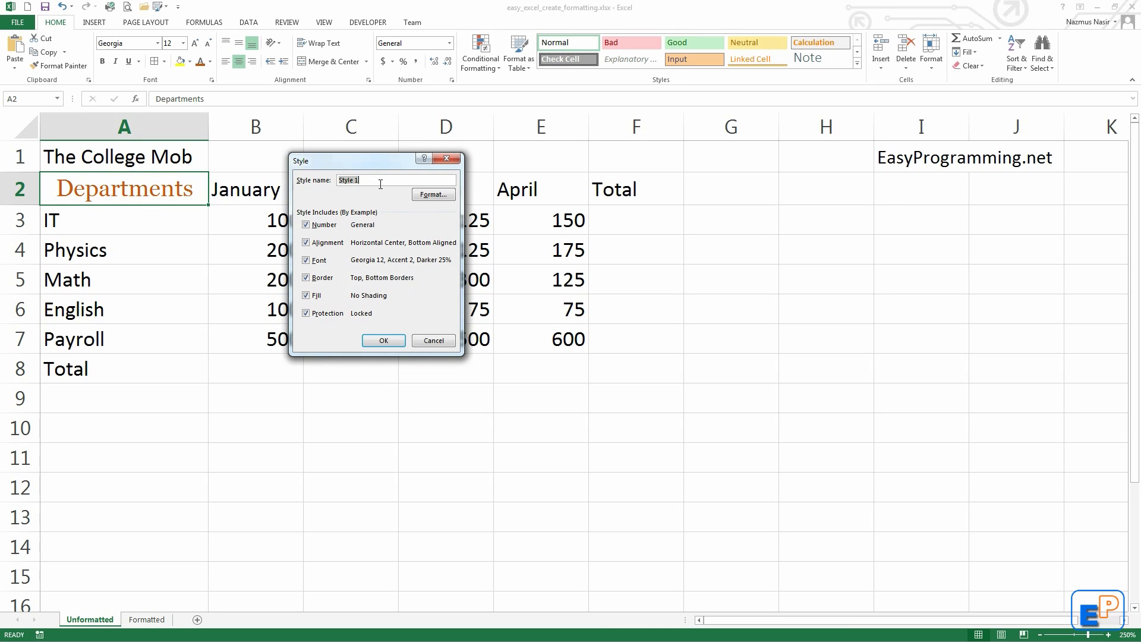
{"action": "mouse_move", "coordinate": [378, 193]}
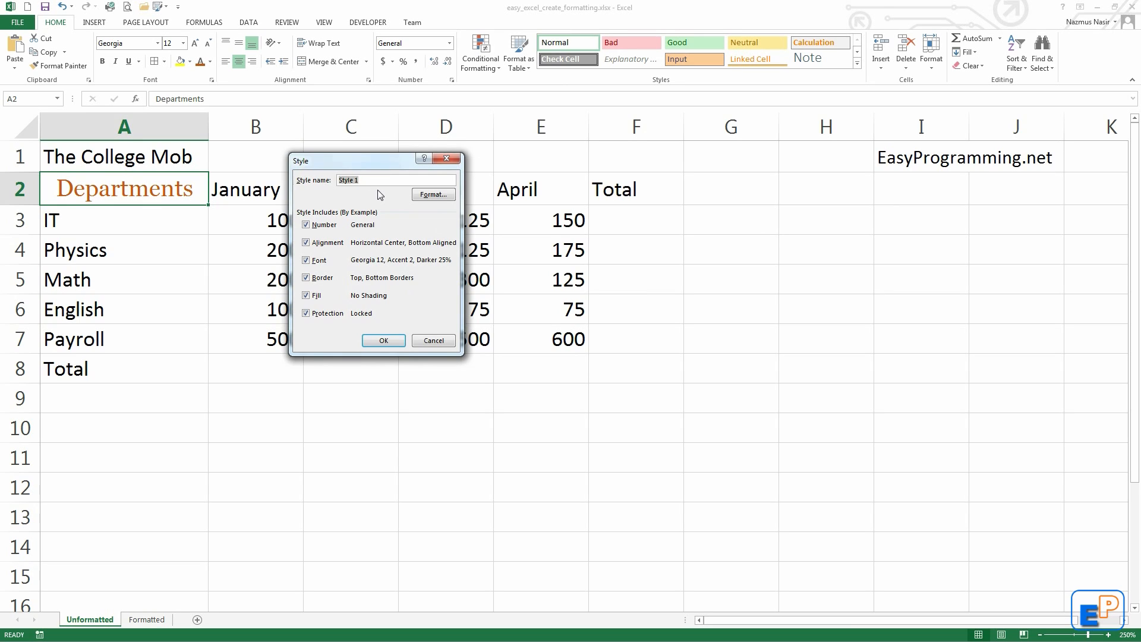
{"action": "type", "text": "Column Title"}
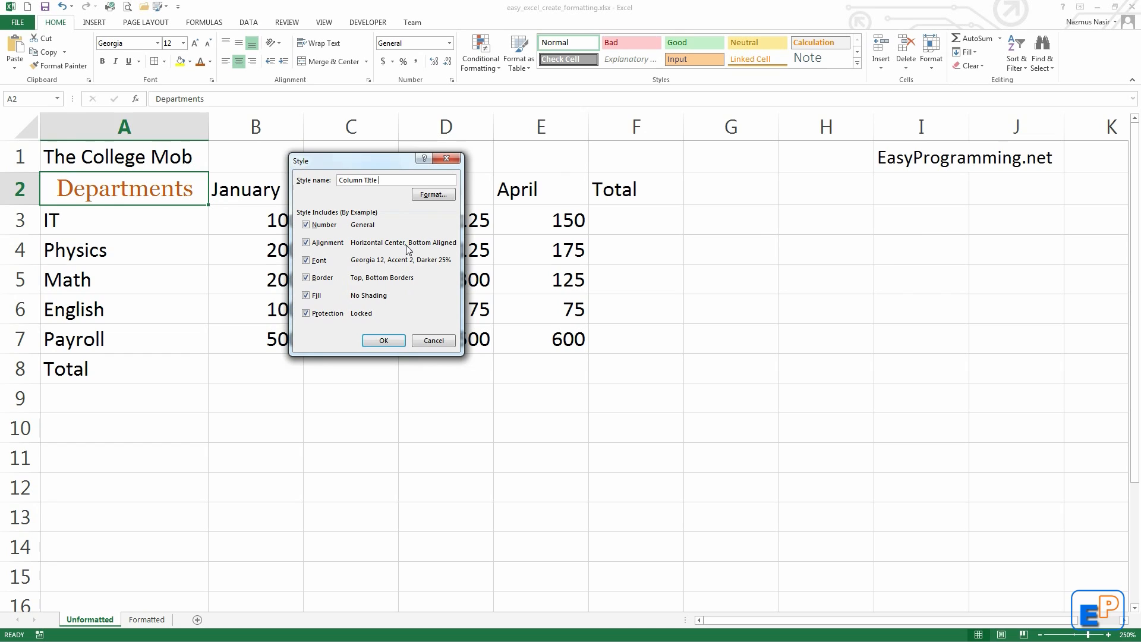
{"action": "mouse_move", "coordinate": [367, 266]}
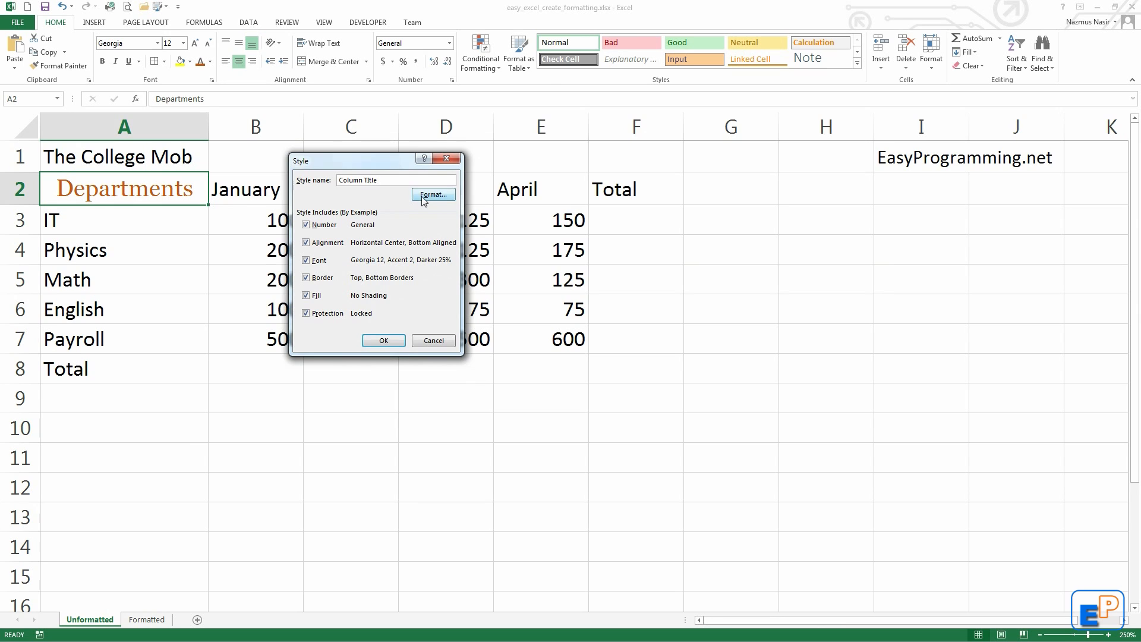
{"action": "left_click", "coordinate": [433, 193]}
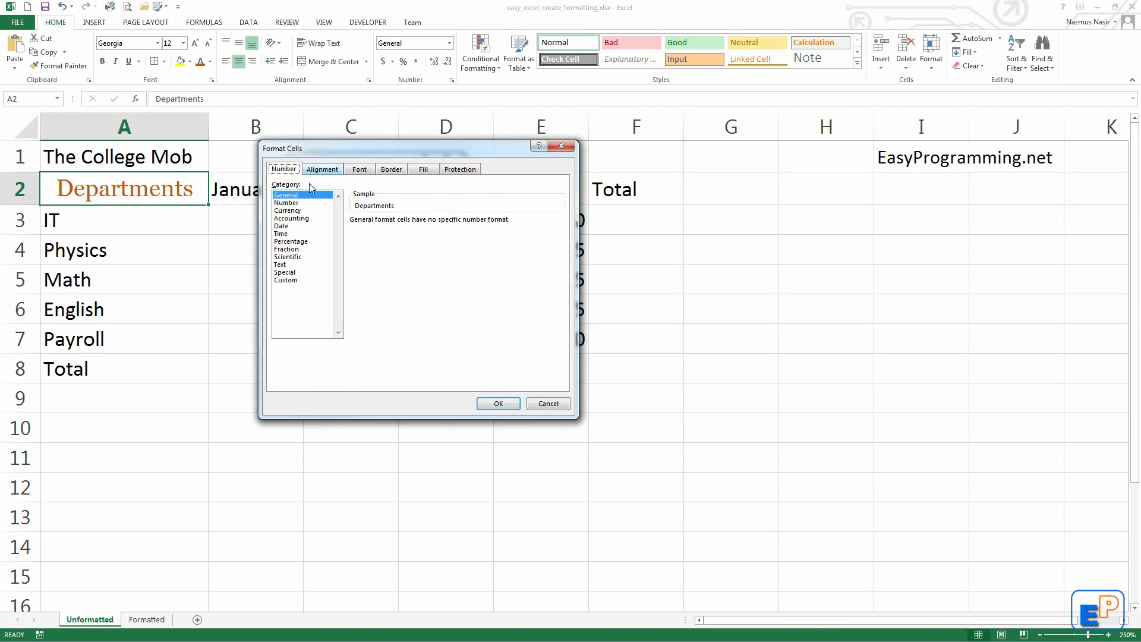
{"action": "left_click", "coordinate": [423, 167]}
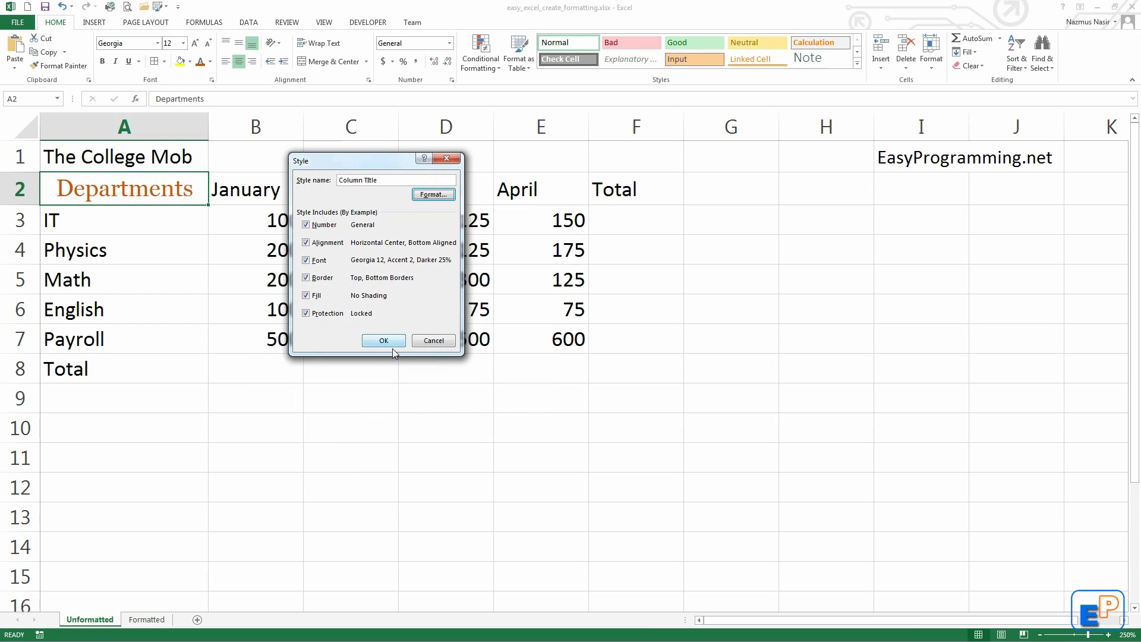
{"action": "left_click", "coordinate": [384, 340]}
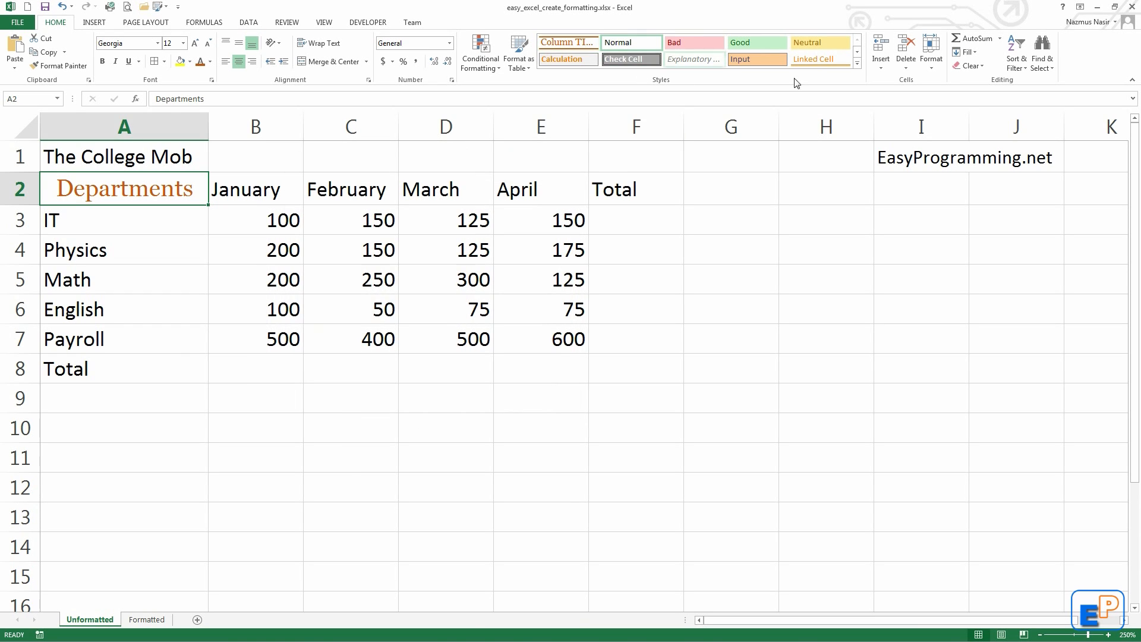
Show the cell styles gallery with Column Title in its Custom group
{"action": "left_click", "coordinate": [856, 70]}
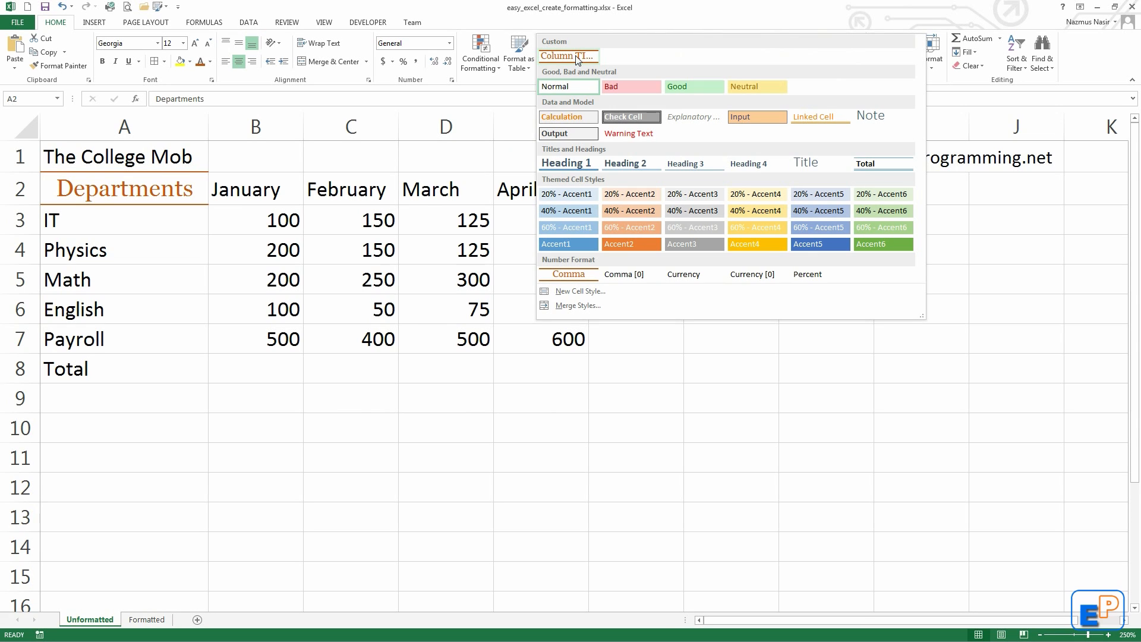
{"action": "mouse_move", "coordinate": [577, 61]}
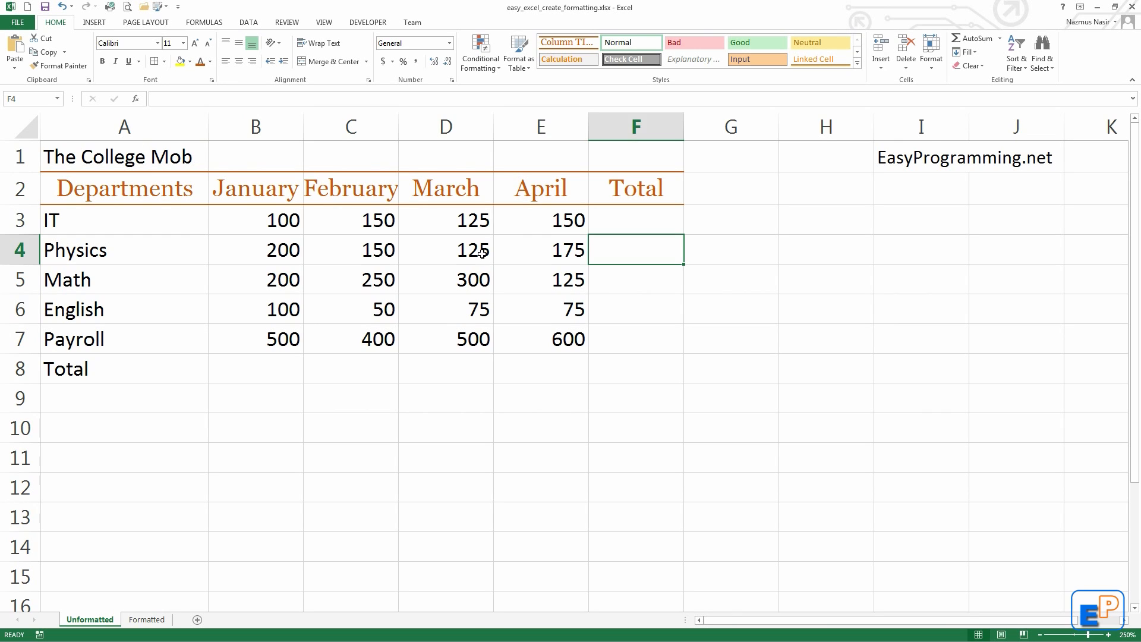
{"action": "mouse_move", "coordinate": [183, 221]}
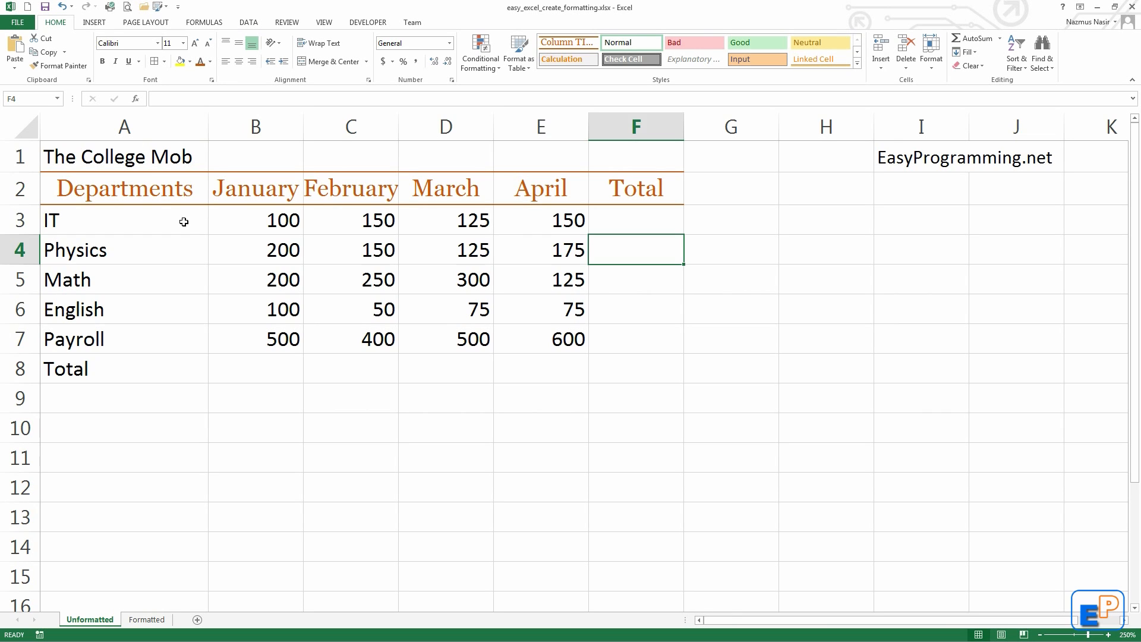
{"action": "mouse_move", "coordinate": [223, 198]}
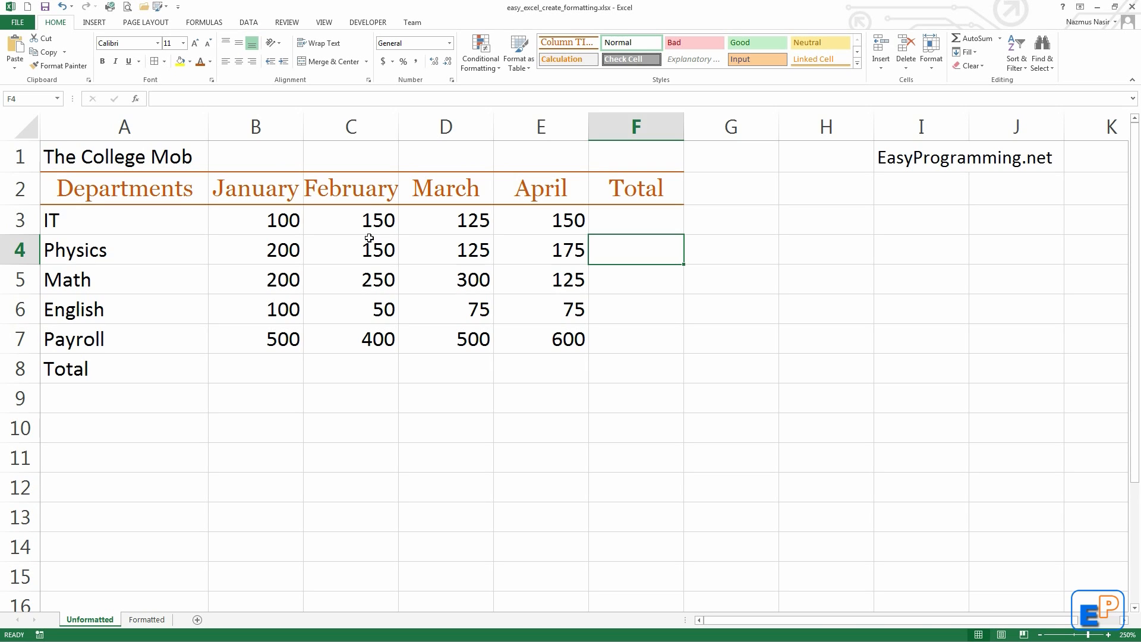
{"action": "mouse_move", "coordinate": [148, 254]}
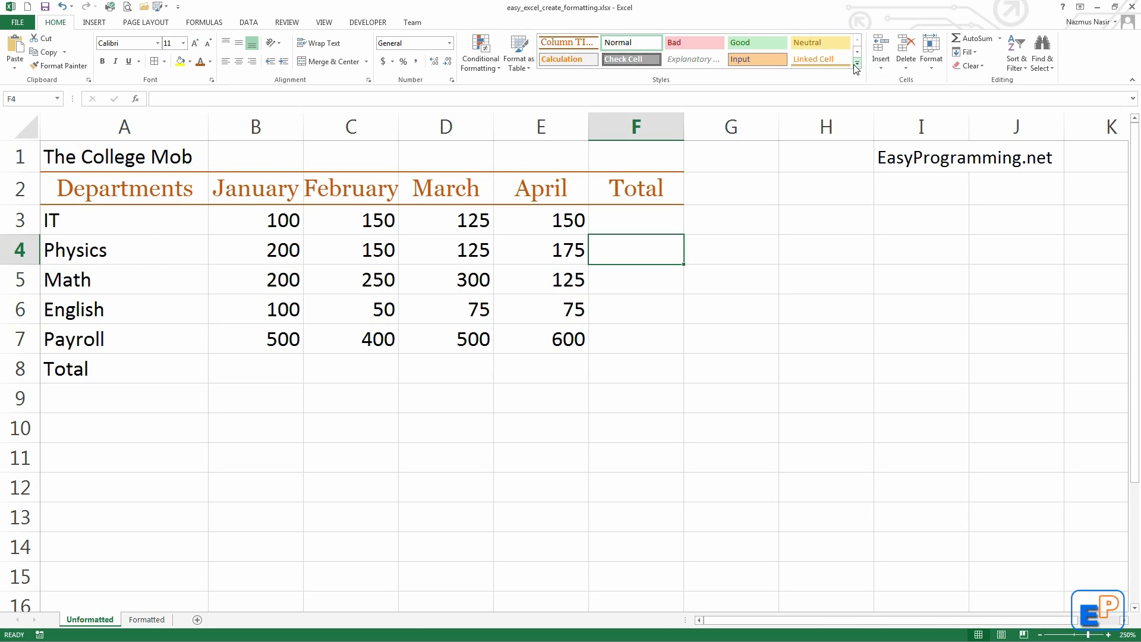
Review the Column Title style's settings unchanged, leaving the department names IT–Total selected
{"action": "left_click", "coordinate": [124, 220]}
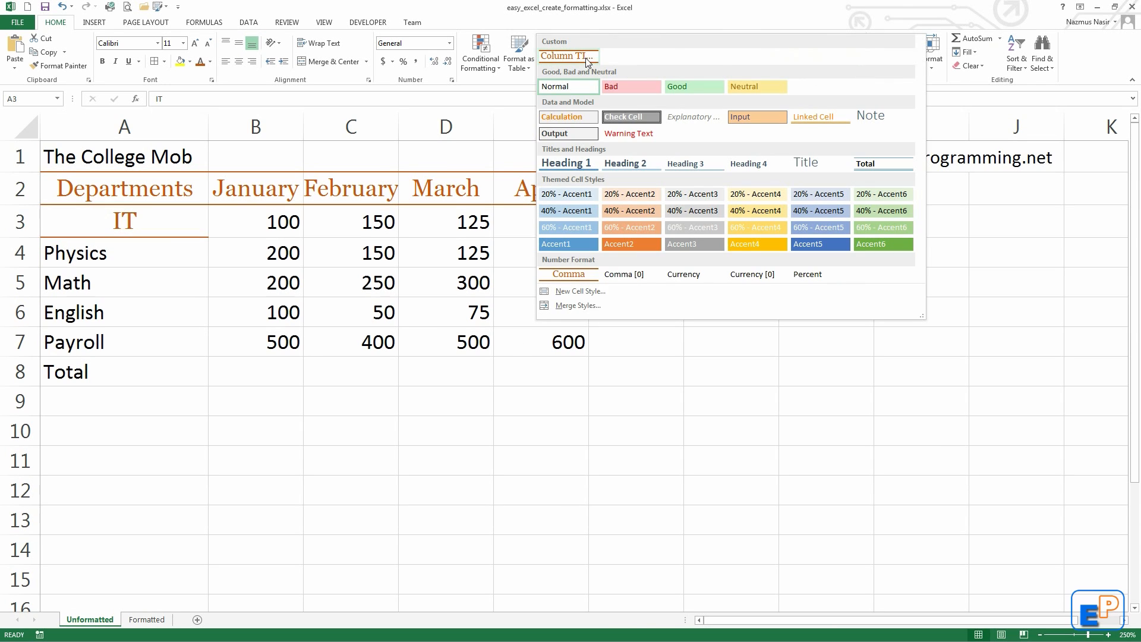
{"action": "right_click", "coordinate": [568, 56]}
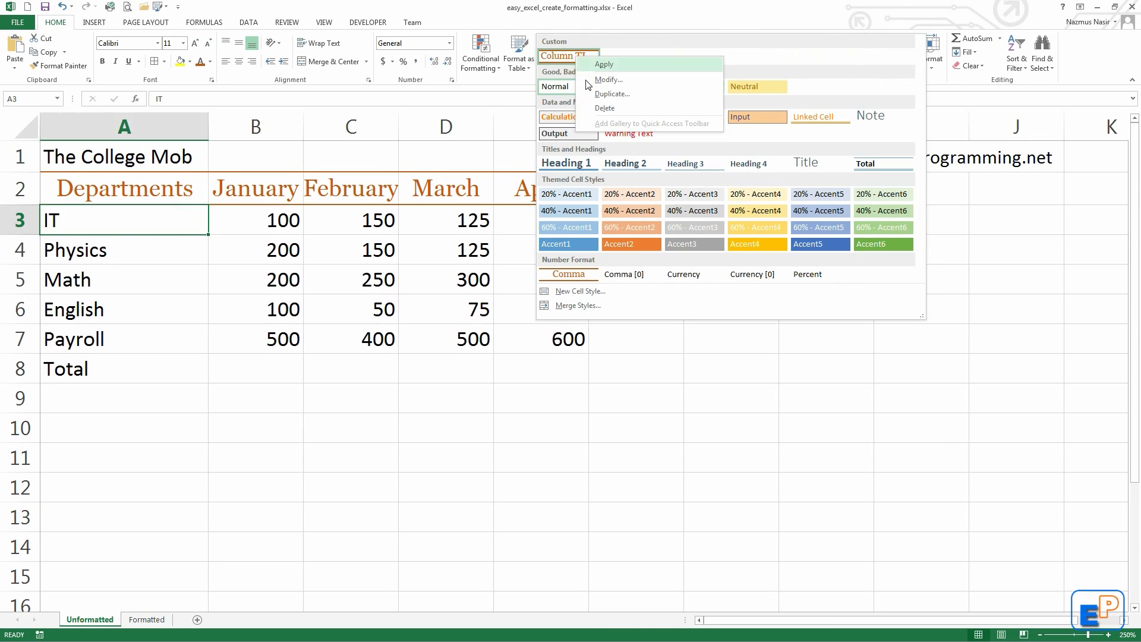
{"action": "left_click", "coordinate": [607, 79]}
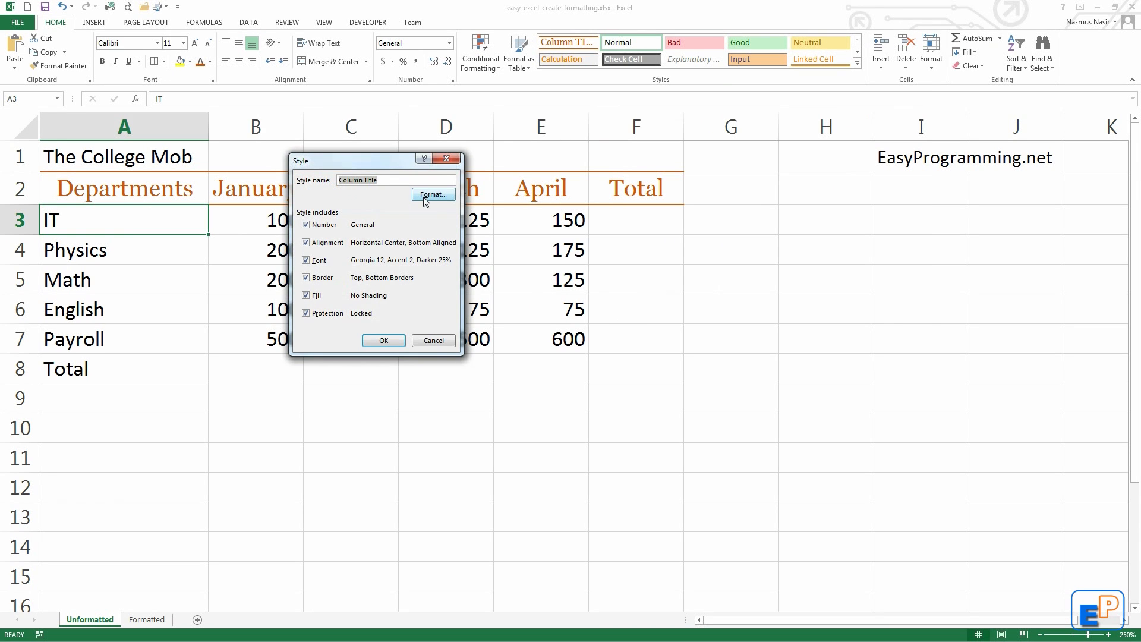
{"action": "left_click", "coordinate": [433, 194]}
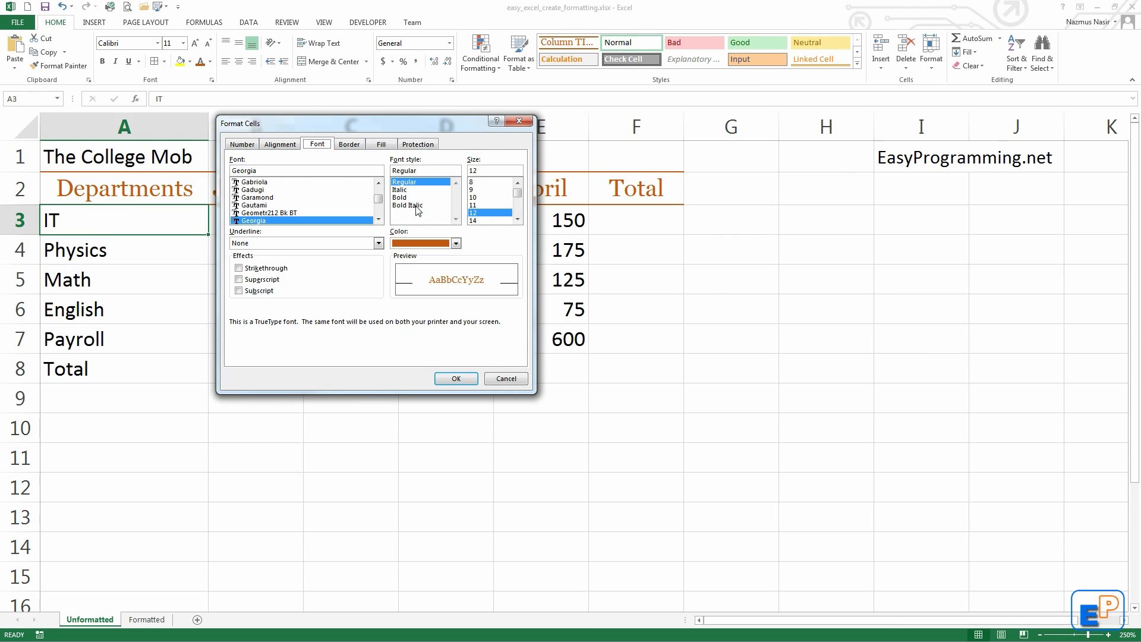
{"action": "left_click", "coordinate": [279, 144]}
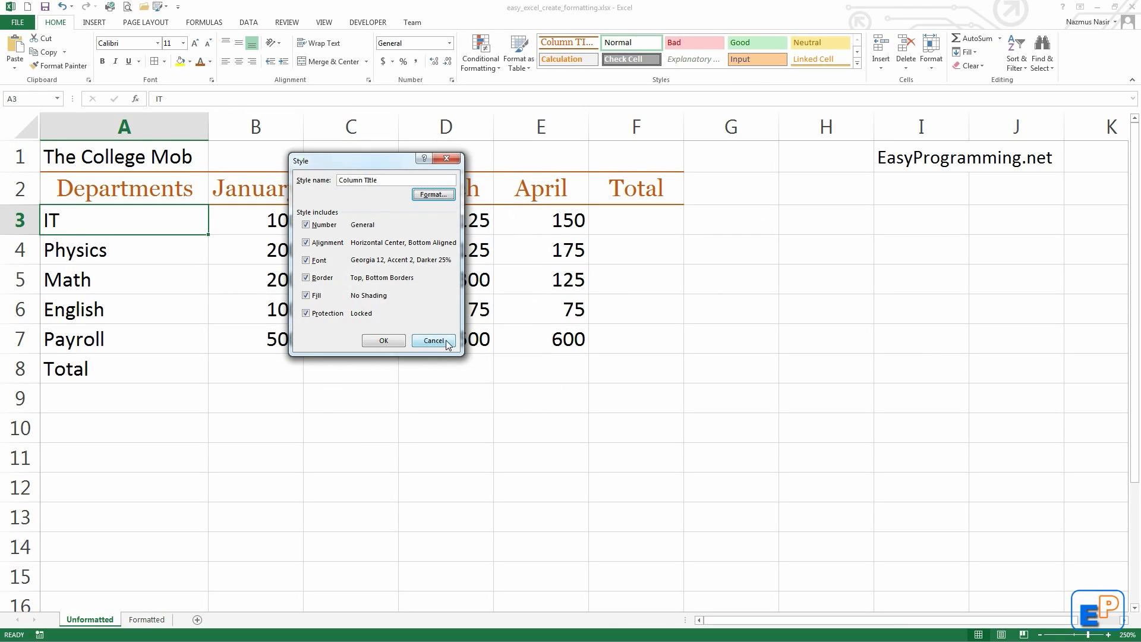
{"action": "left_click", "coordinate": [433, 341]}
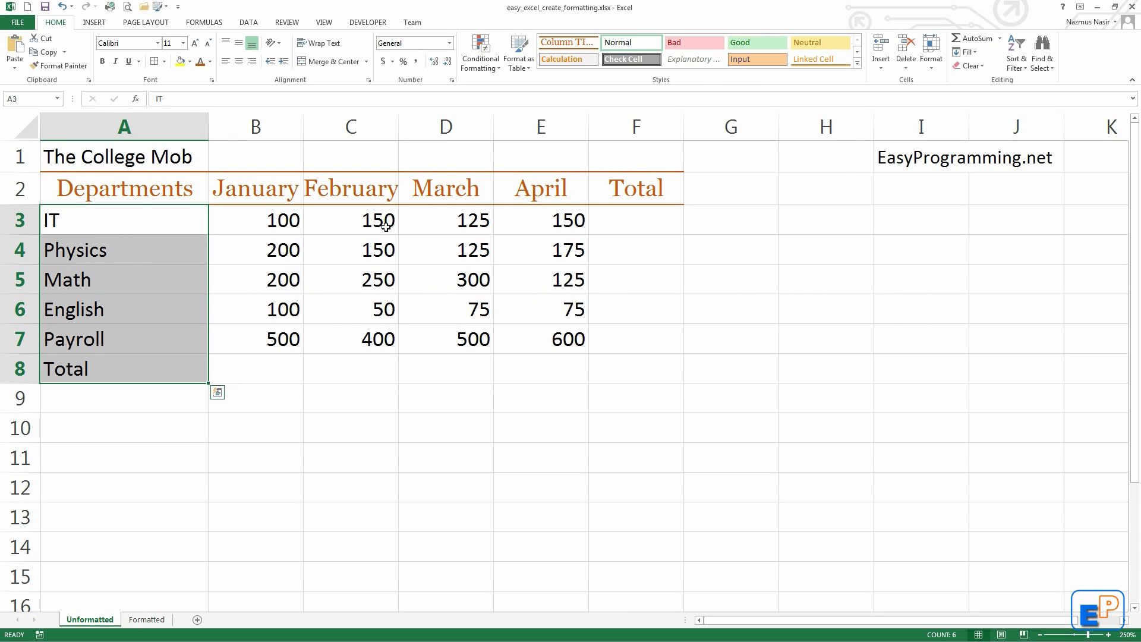
Duplicate the Column Title style and name the copy 'Row Title'
{"action": "left_click", "coordinate": [854, 62]}
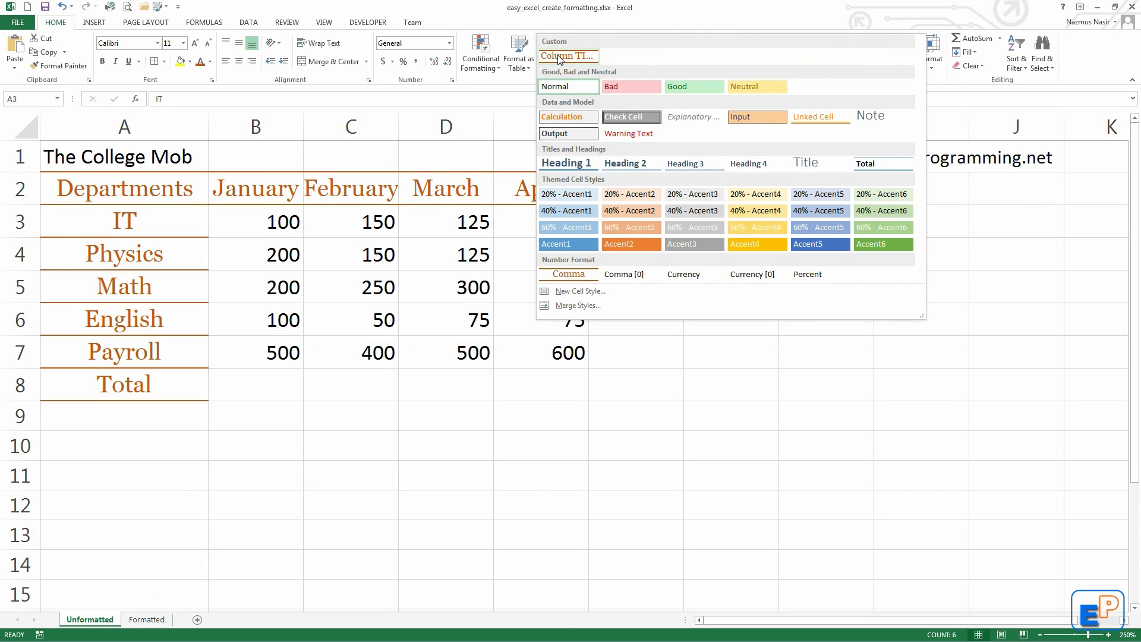
{"action": "right_click", "coordinate": [567, 56]}
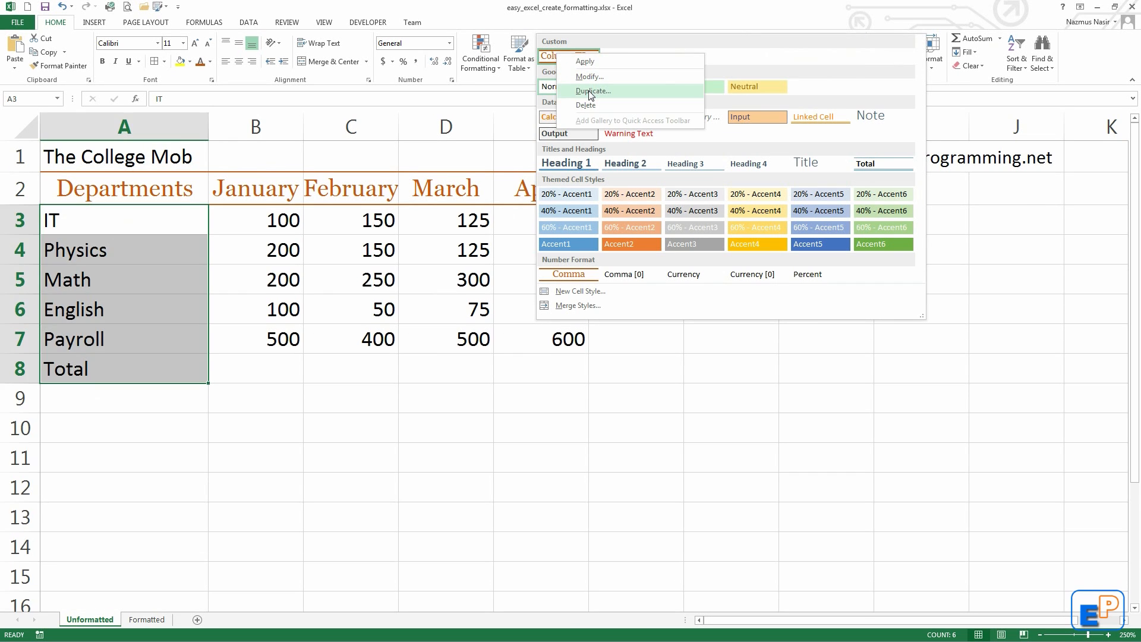
{"action": "left_click", "coordinate": [592, 90]}
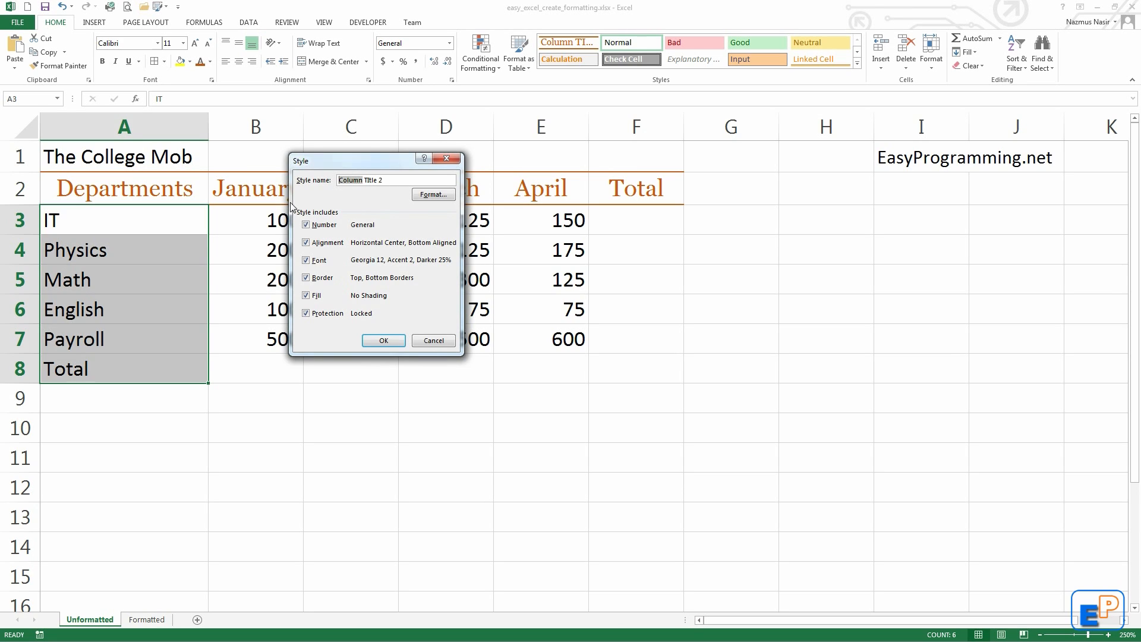
{"action": "type", "text": "Row Title"}
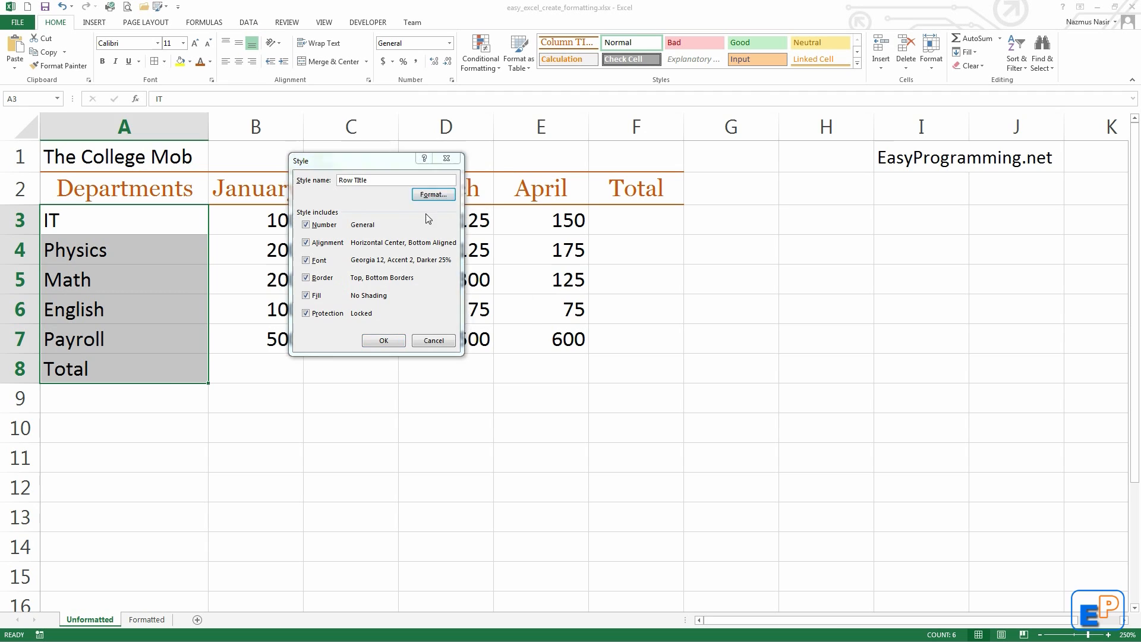
Make Row Title right-aligned Georgia 11 with no borders and save the style
{"action": "left_click", "coordinate": [433, 194]}
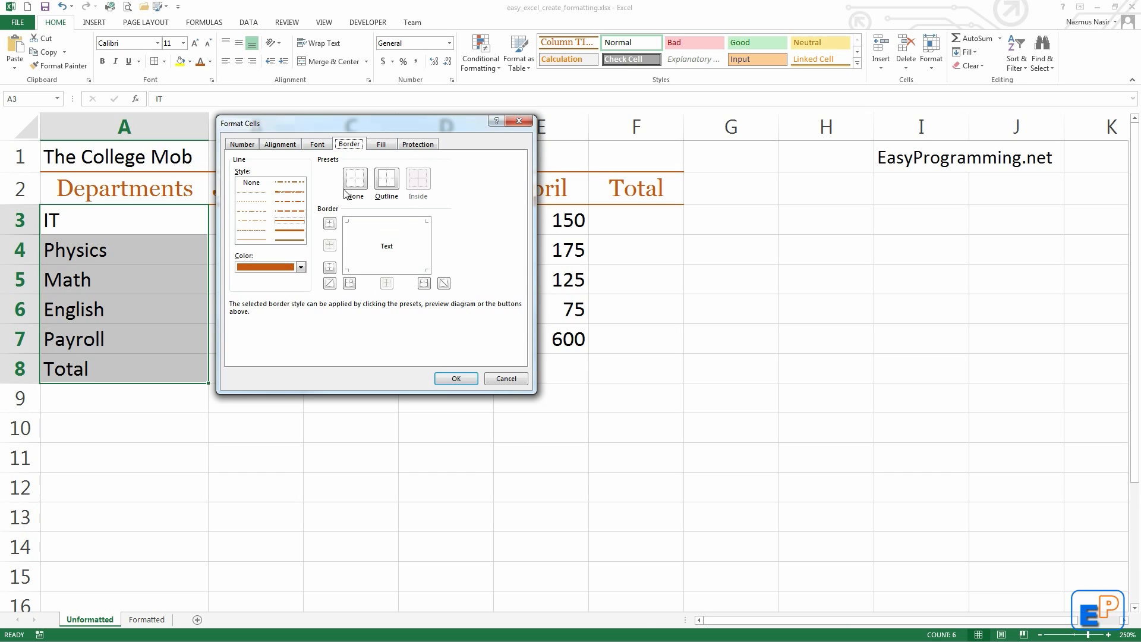
{"action": "left_click", "coordinate": [280, 143]}
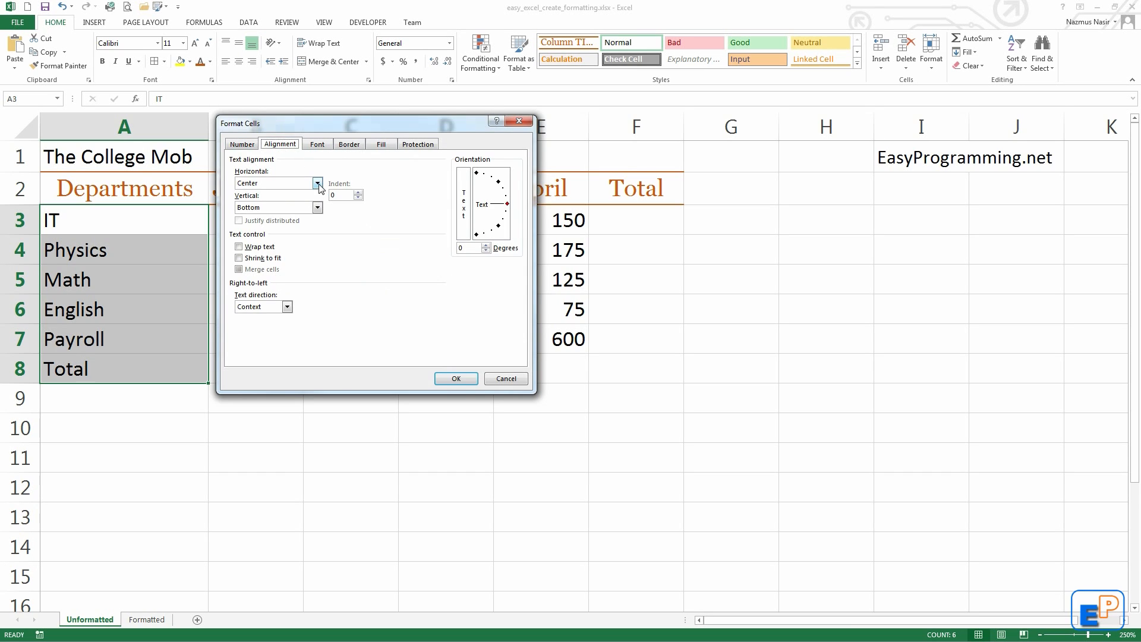
{"action": "left_click", "coordinate": [317, 183]}
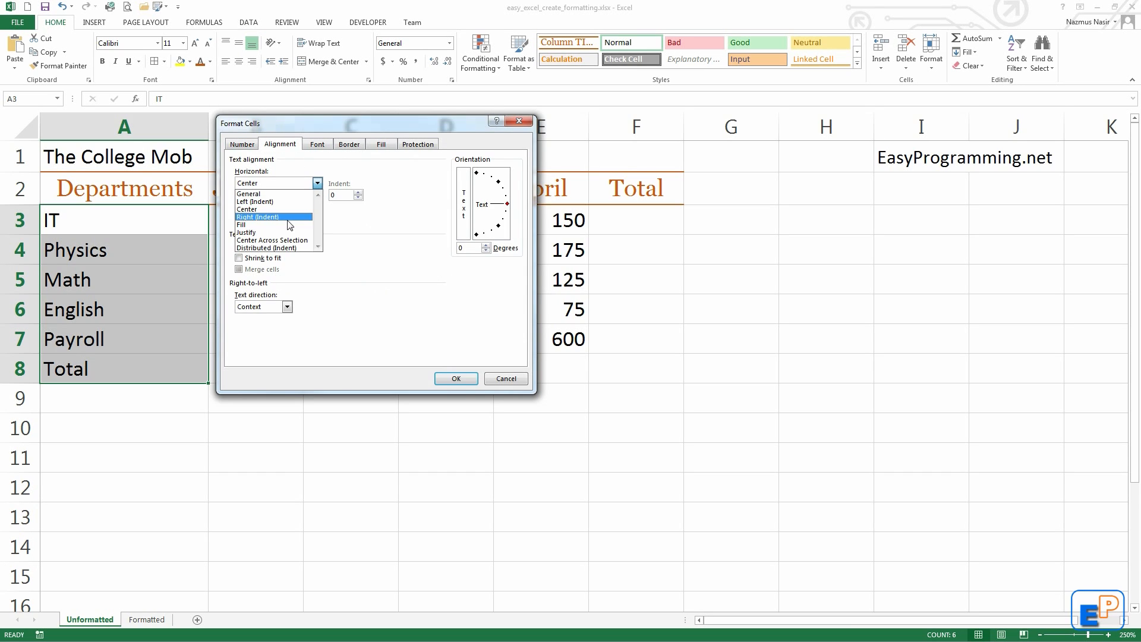
{"action": "left_click", "coordinate": [274, 217]}
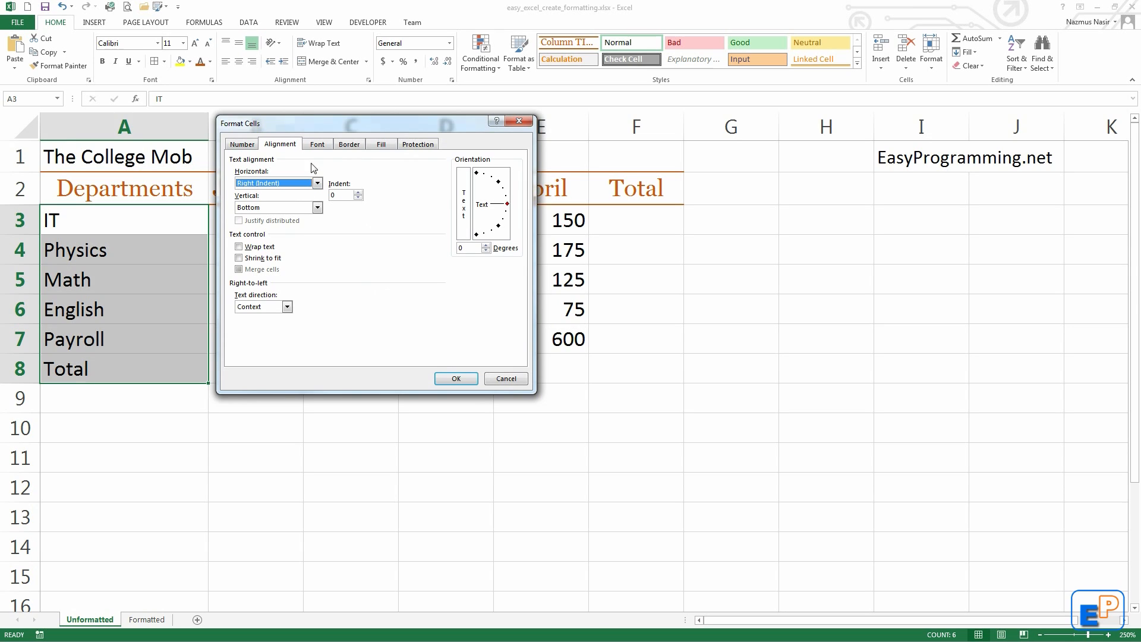
{"action": "left_click", "coordinate": [241, 144]}
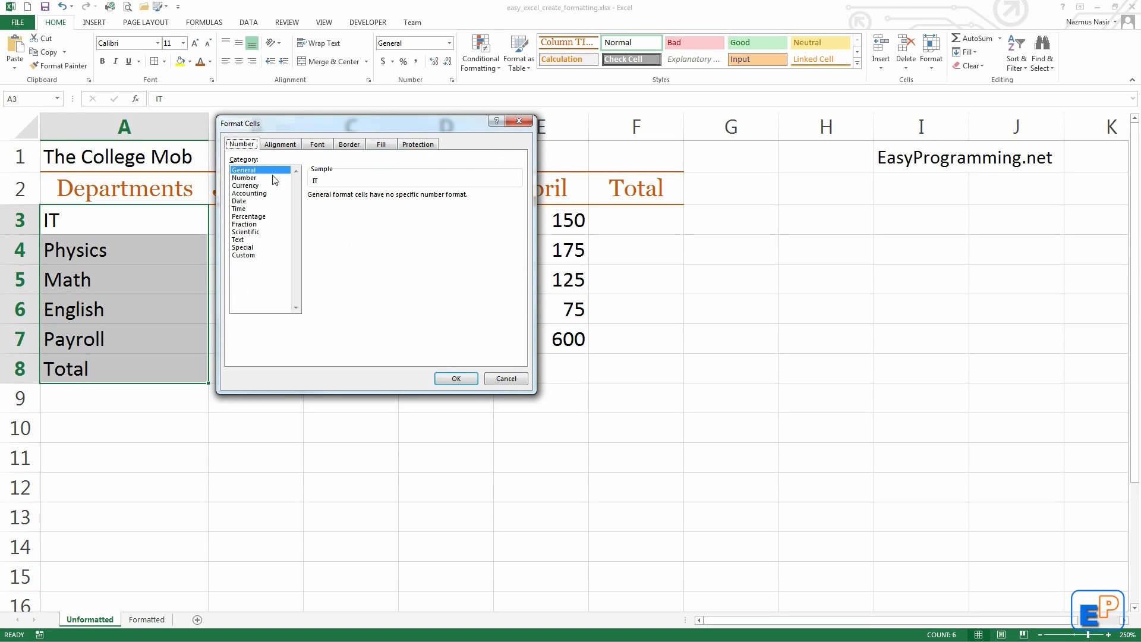
{"action": "left_click", "coordinate": [316, 144]}
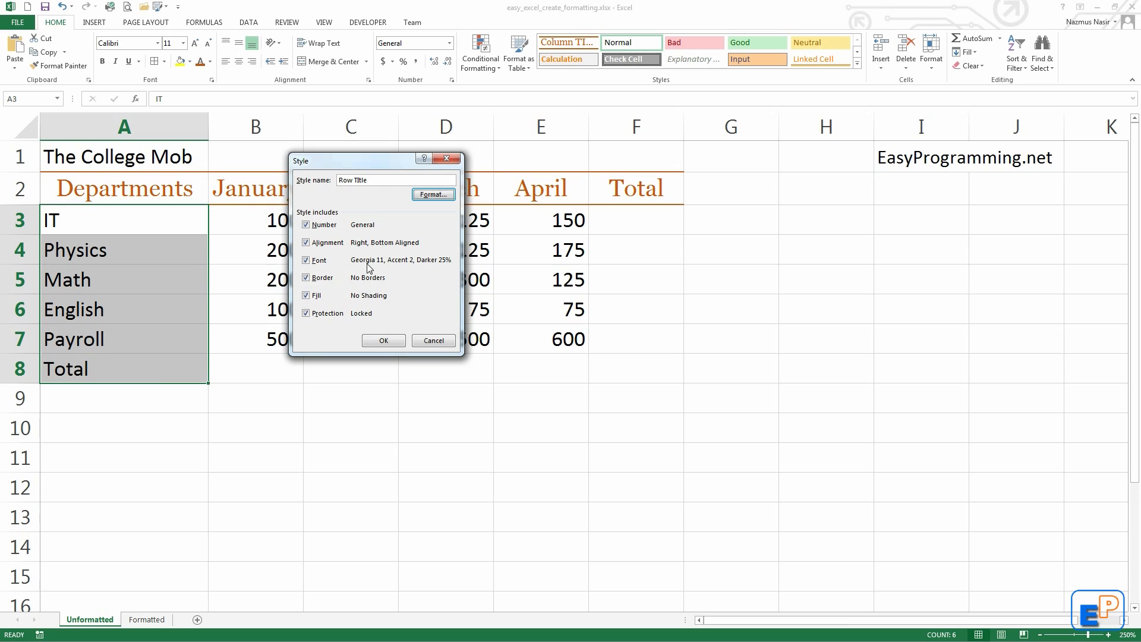
{"action": "mouse_move", "coordinate": [390, 304]}
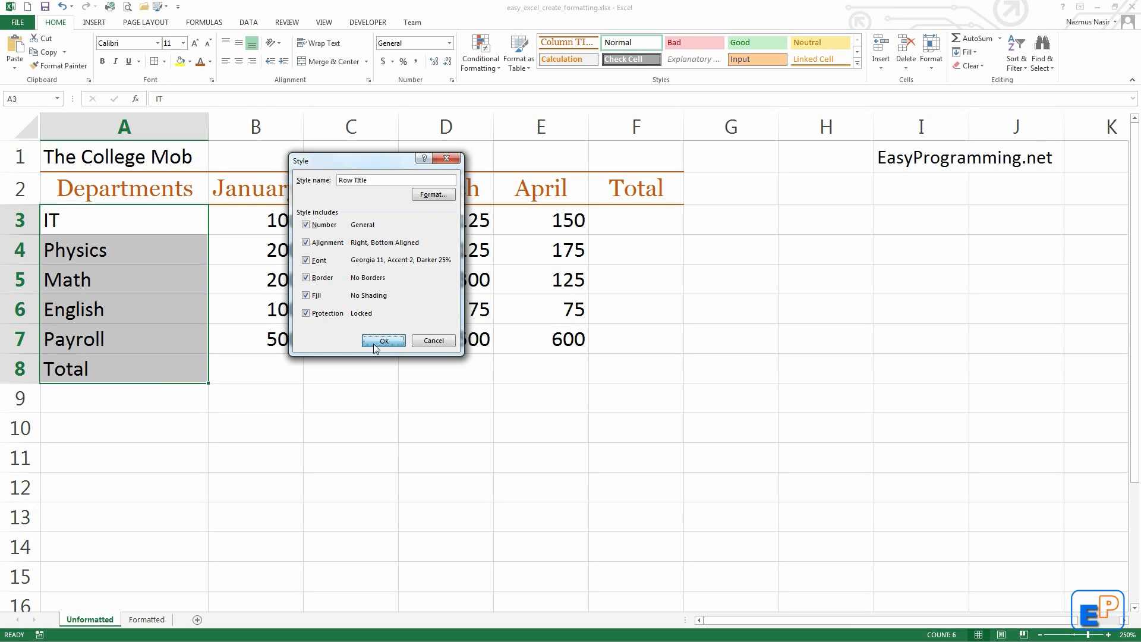
{"action": "left_click", "coordinate": [384, 341]}
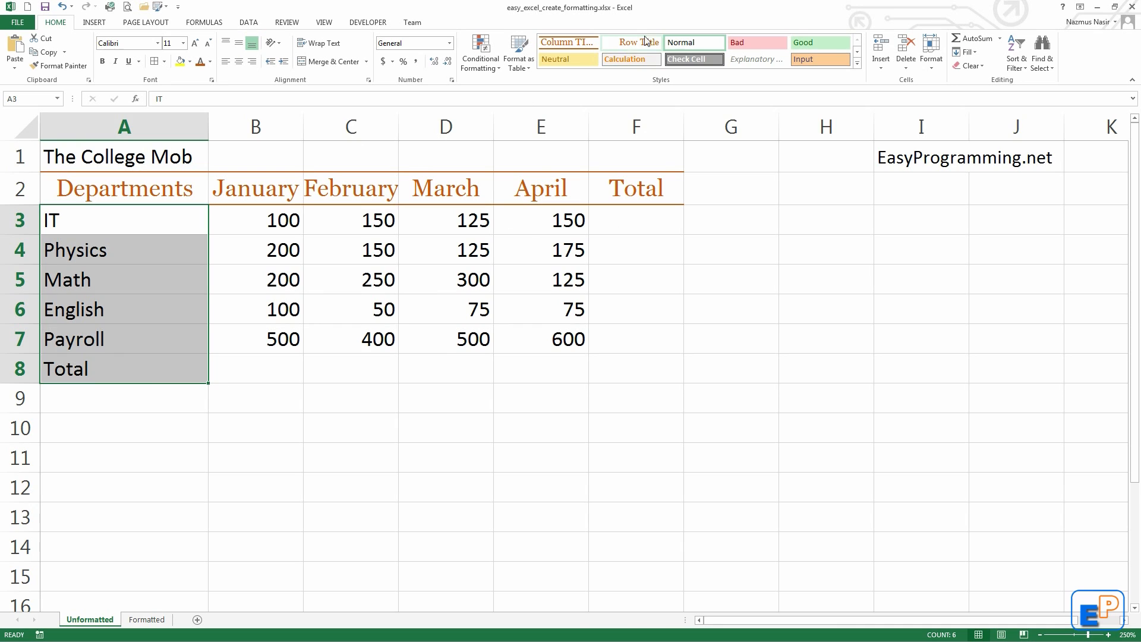
Apply Row Title to the department names and orange Georgia to EasyProgramming.net
{"action": "left_click", "coordinate": [855, 67]}
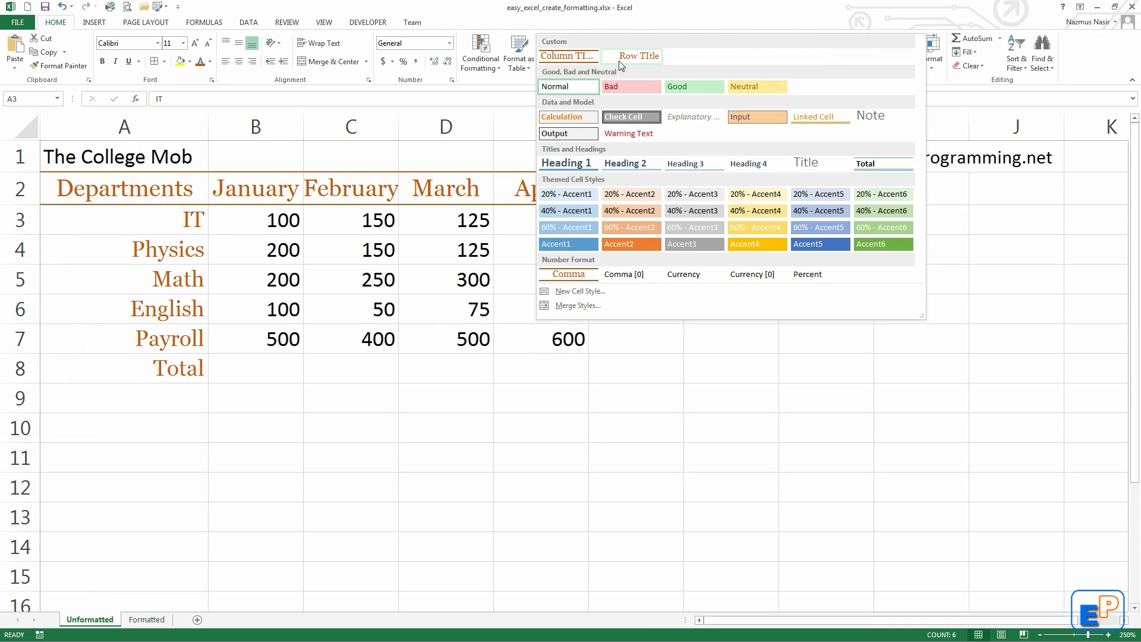
{"action": "mouse_move", "coordinate": [627, 63]}
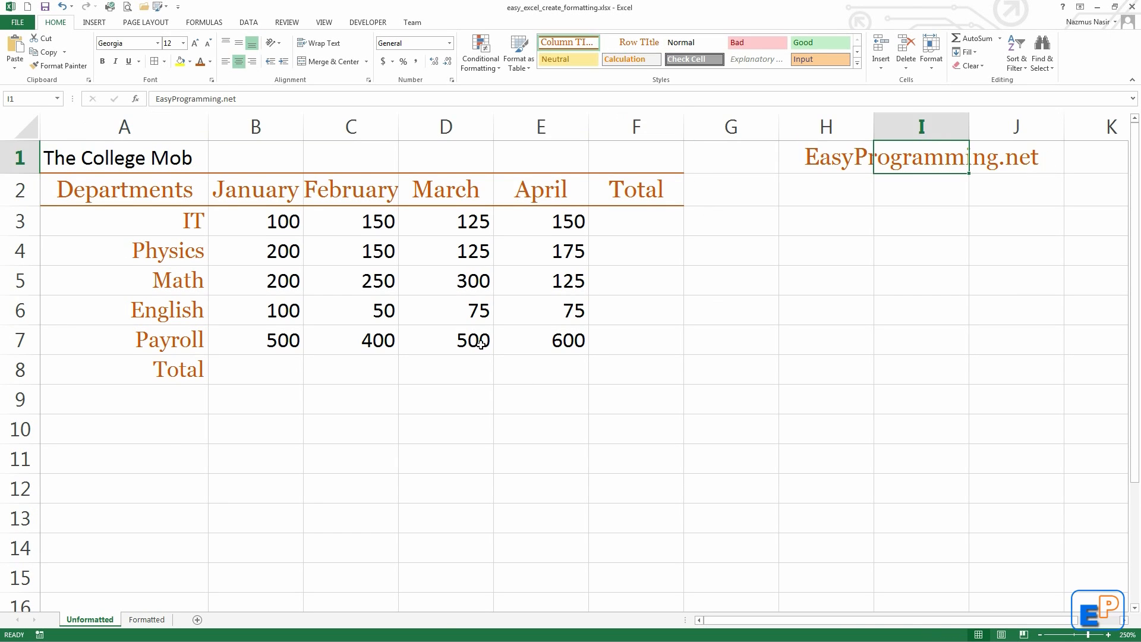
{"action": "left_click", "coordinate": [635, 221]}
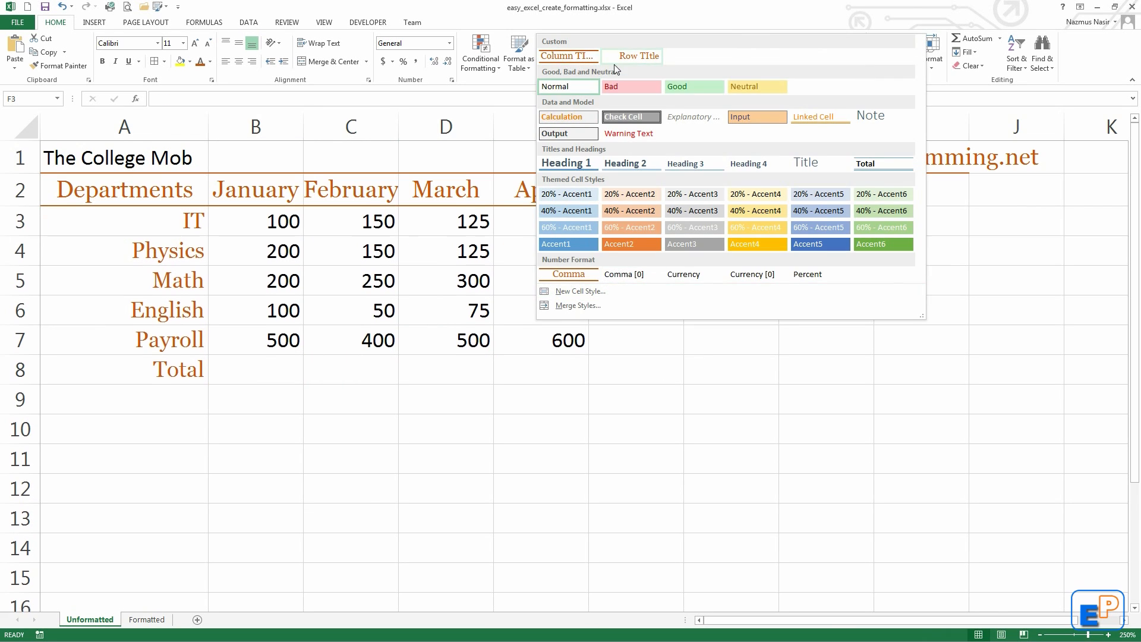
{"action": "mouse_move", "coordinate": [702, 46]}
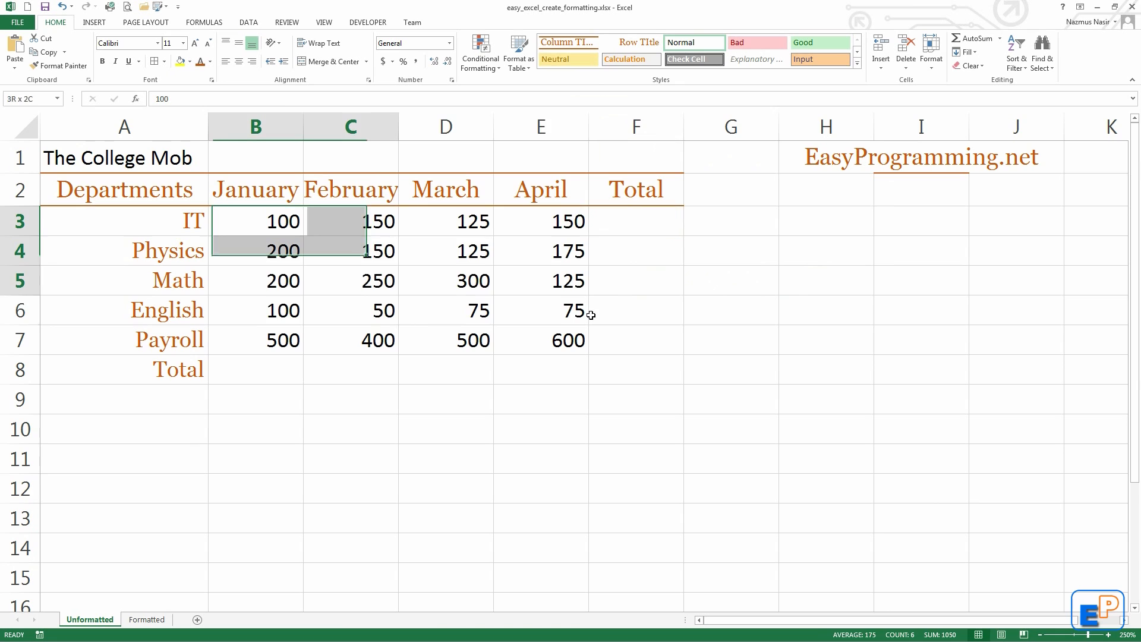
{"action": "left_click", "coordinate": [146, 619]}
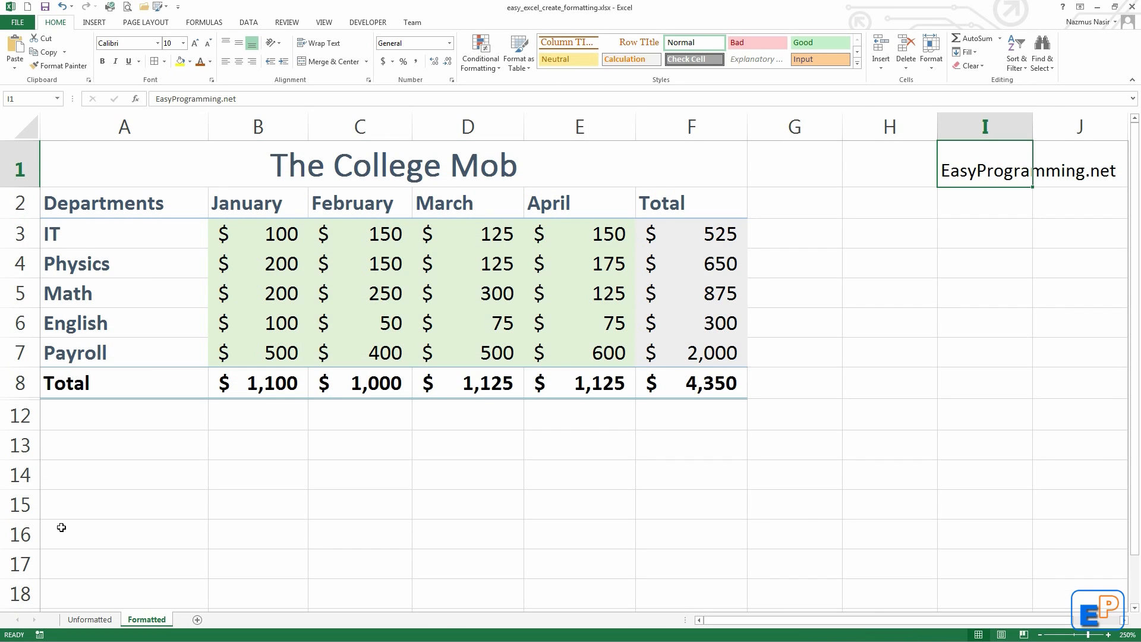
{"action": "left_click", "coordinate": [89, 619]}
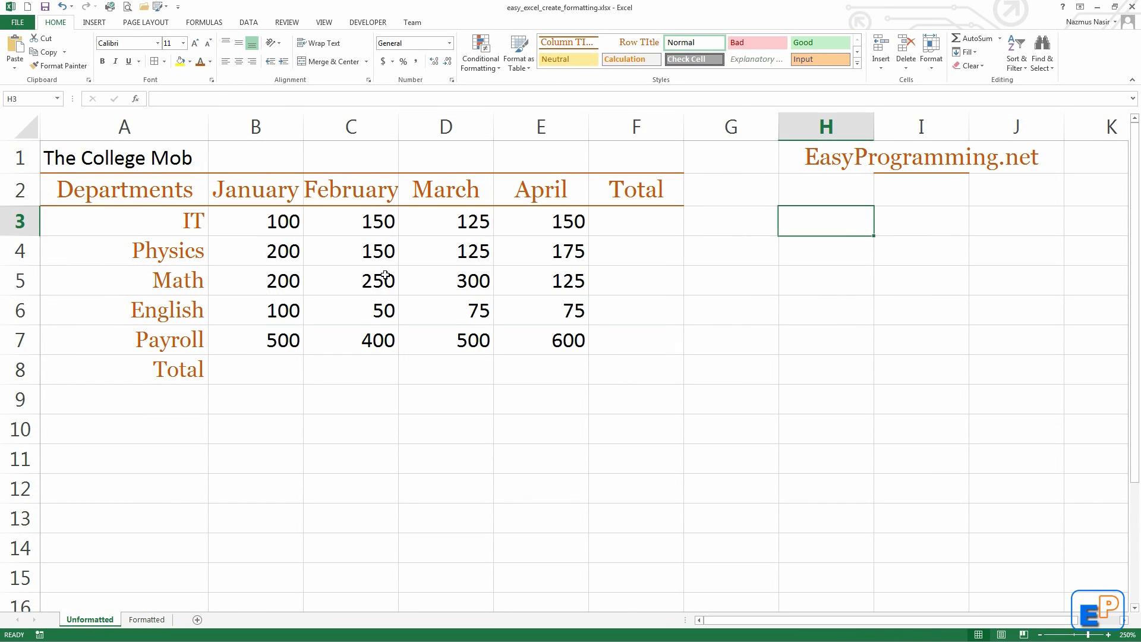
{"action": "left_click", "coordinate": [255, 369]}
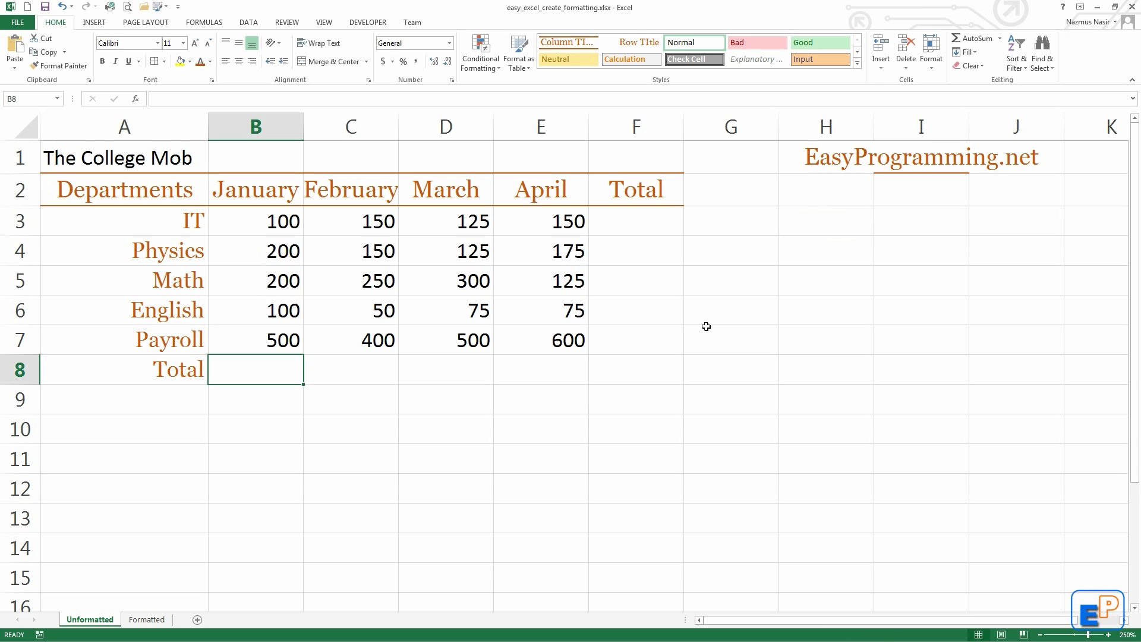
{"action": "mouse_move", "coordinate": [776, 181]}
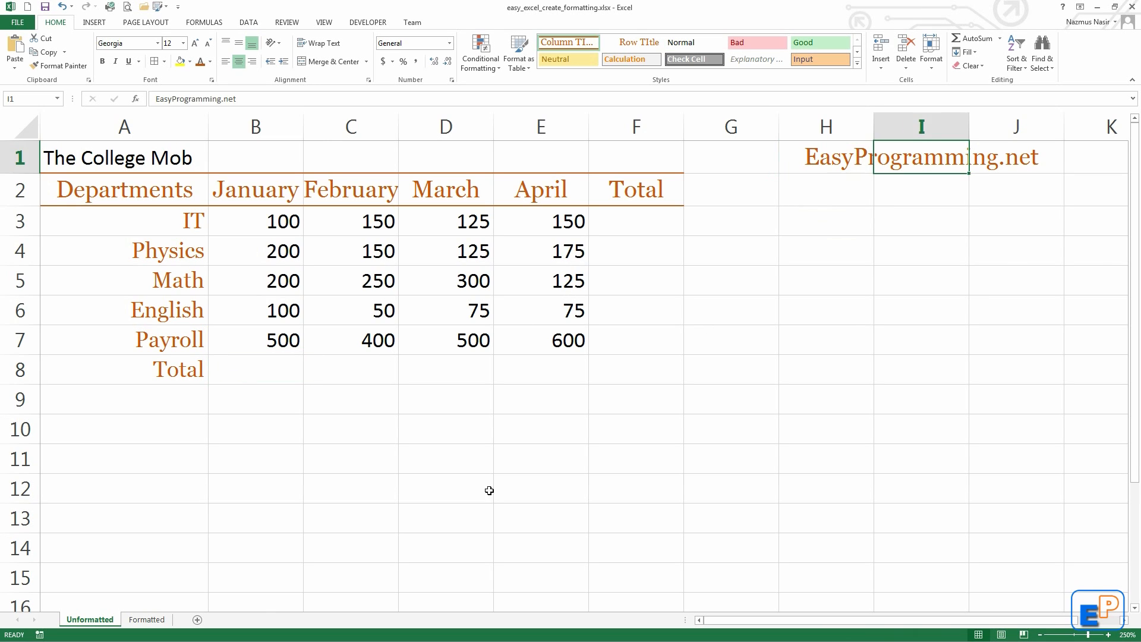
{"action": "mouse_move", "coordinate": [229, 406]}
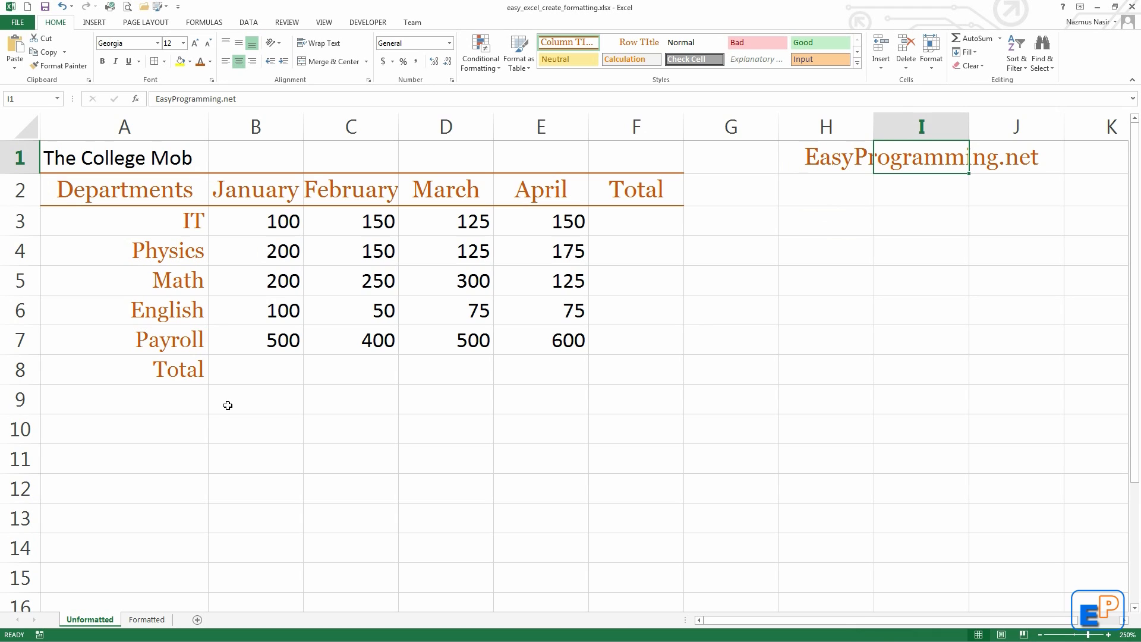
{"action": "mouse_move", "coordinate": [580, 439]}
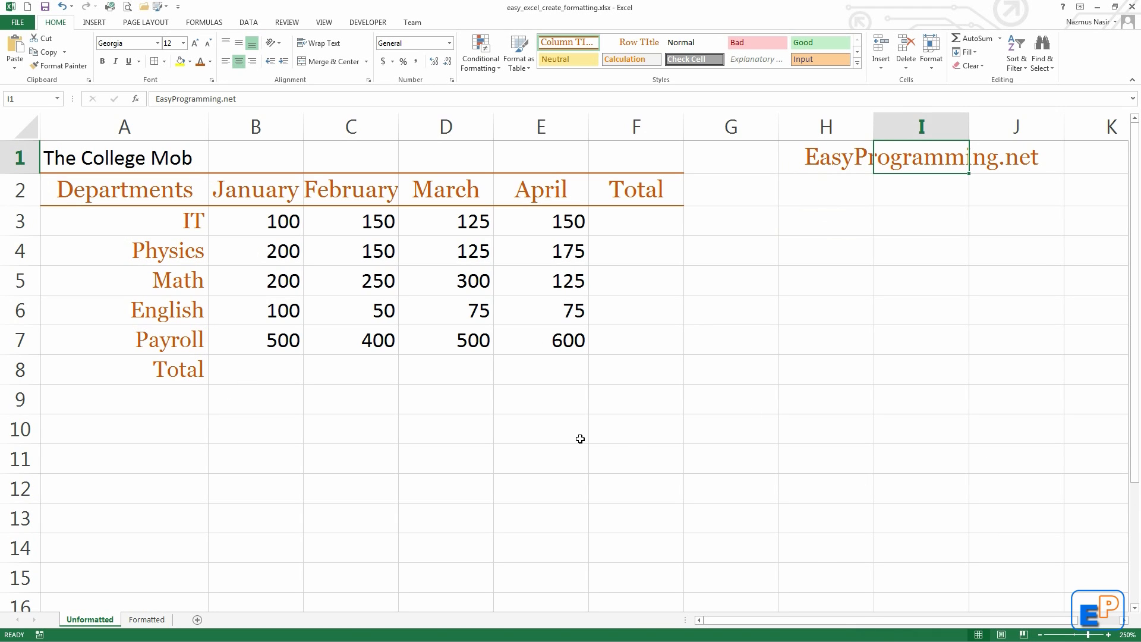